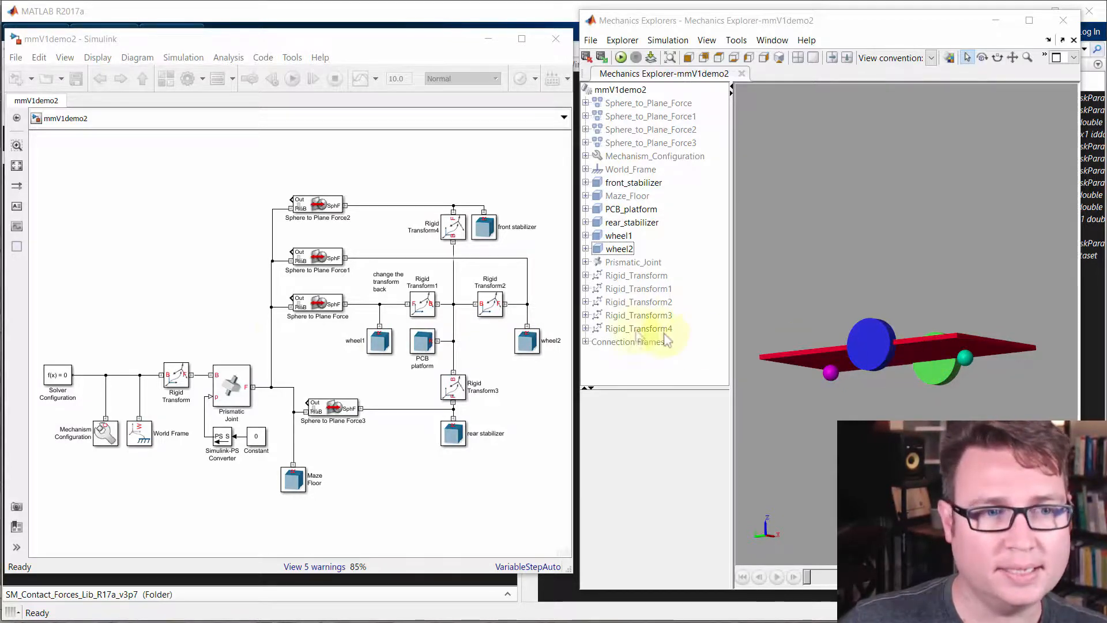
Browse to Simscape > Multibody > Joints and drag a Revolute Joint into the model
click(232, 387)
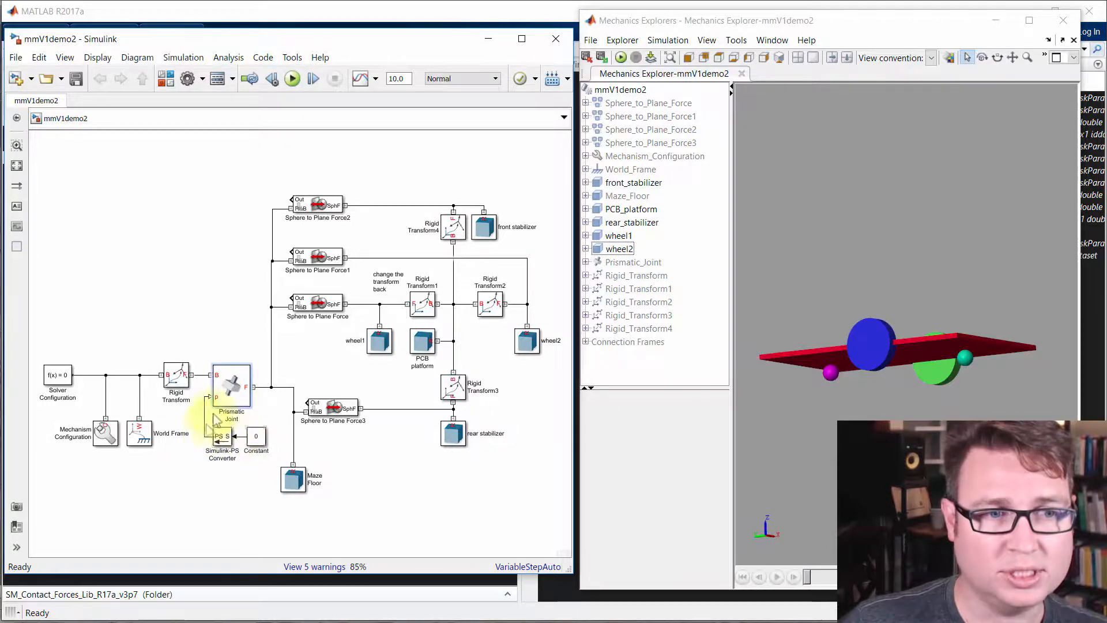
click(105, 432)
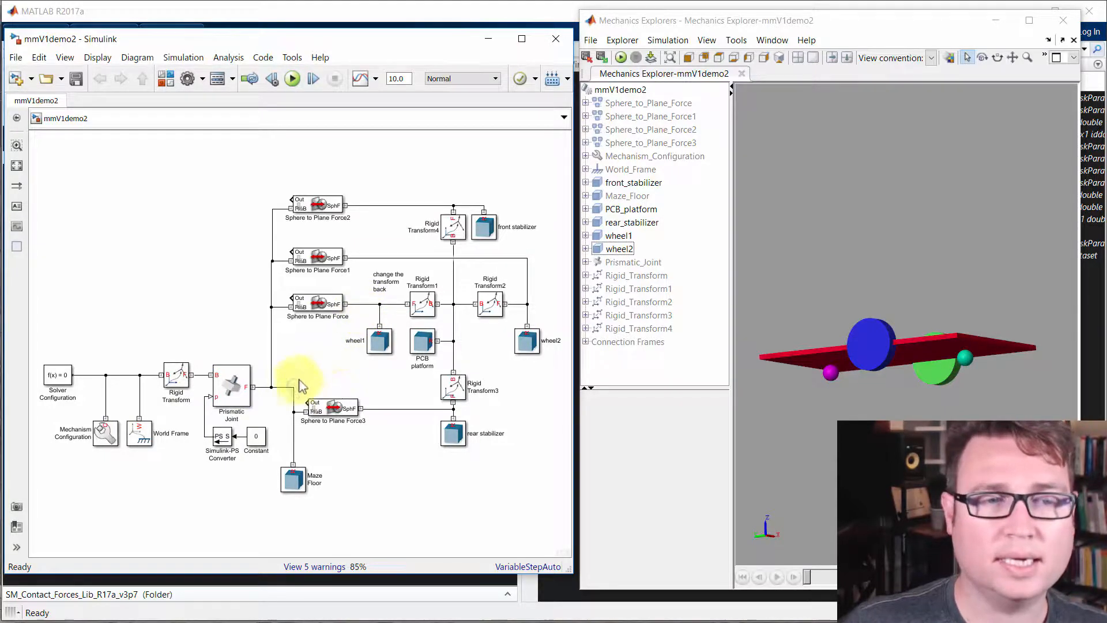
mouse_move(378, 391)
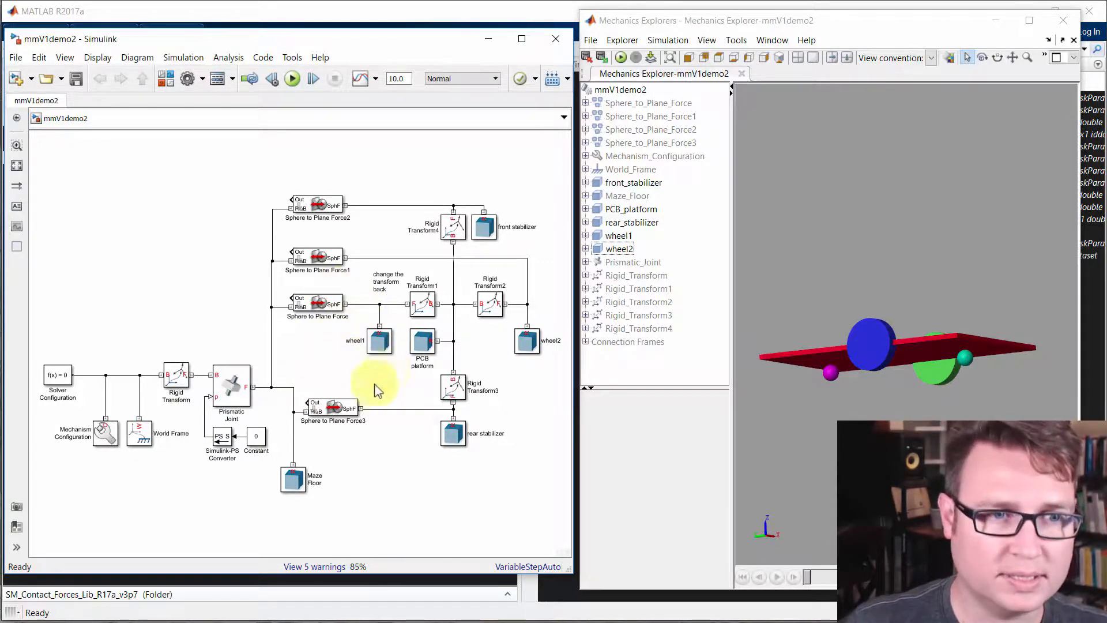
click(232, 388)
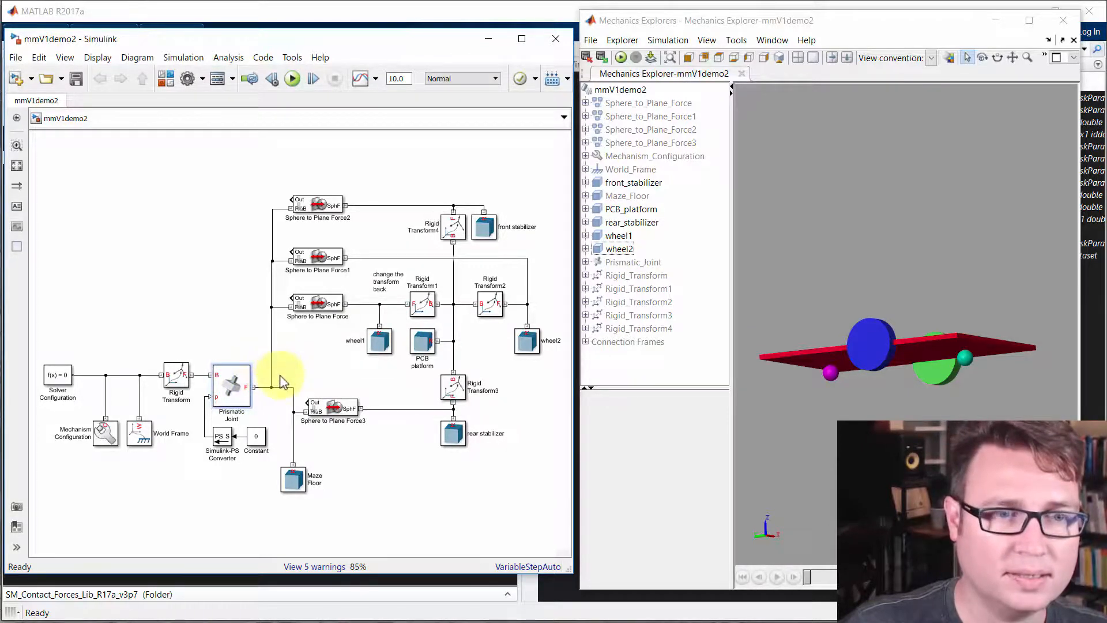
click(232, 388)
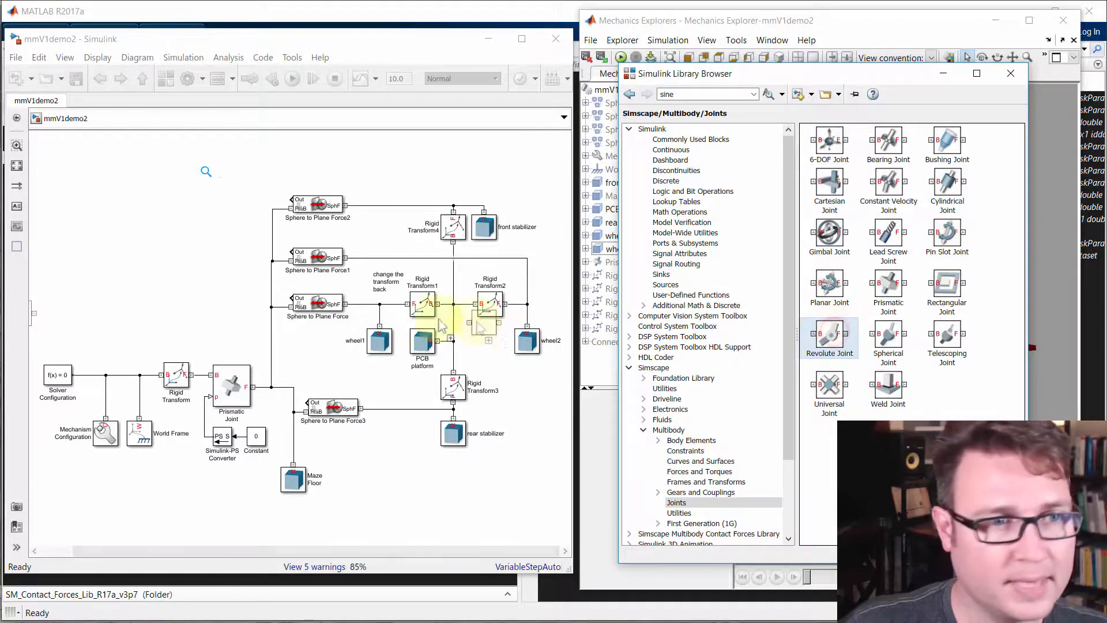
drag(829, 332, 213, 299)
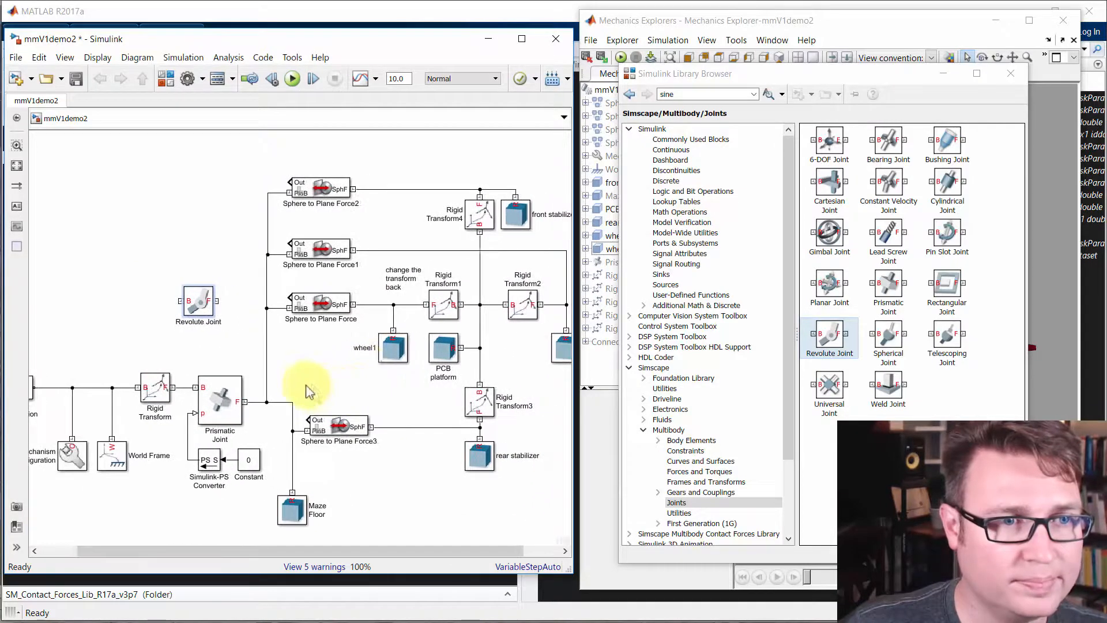
Review the wheel1 solid's cylinder geometry in its properties dialog
click(392, 347)
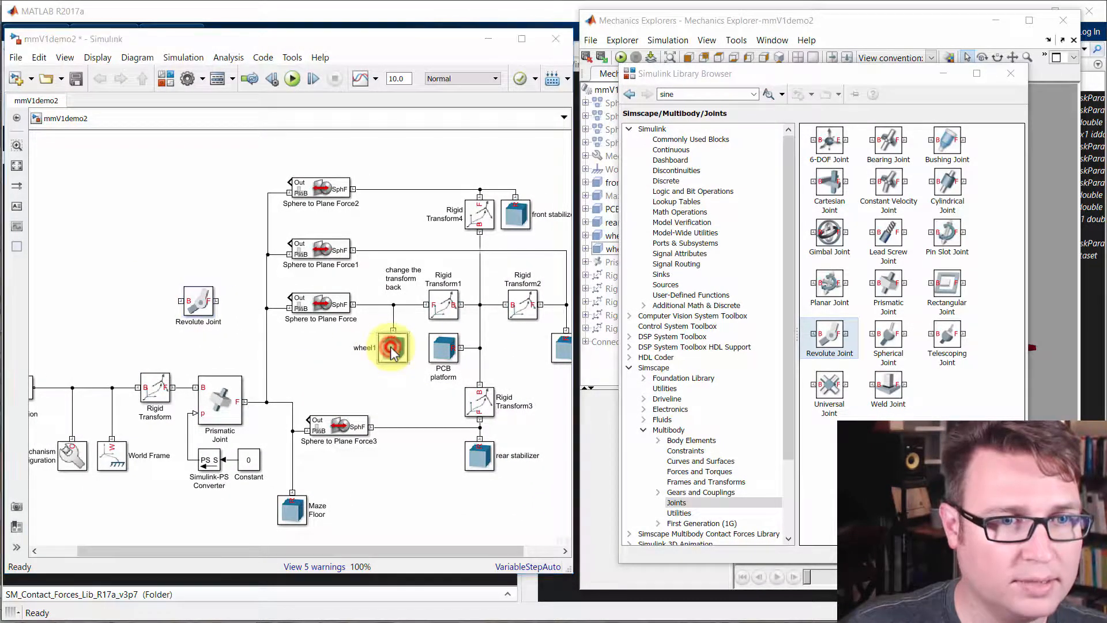
double_click(391, 351)
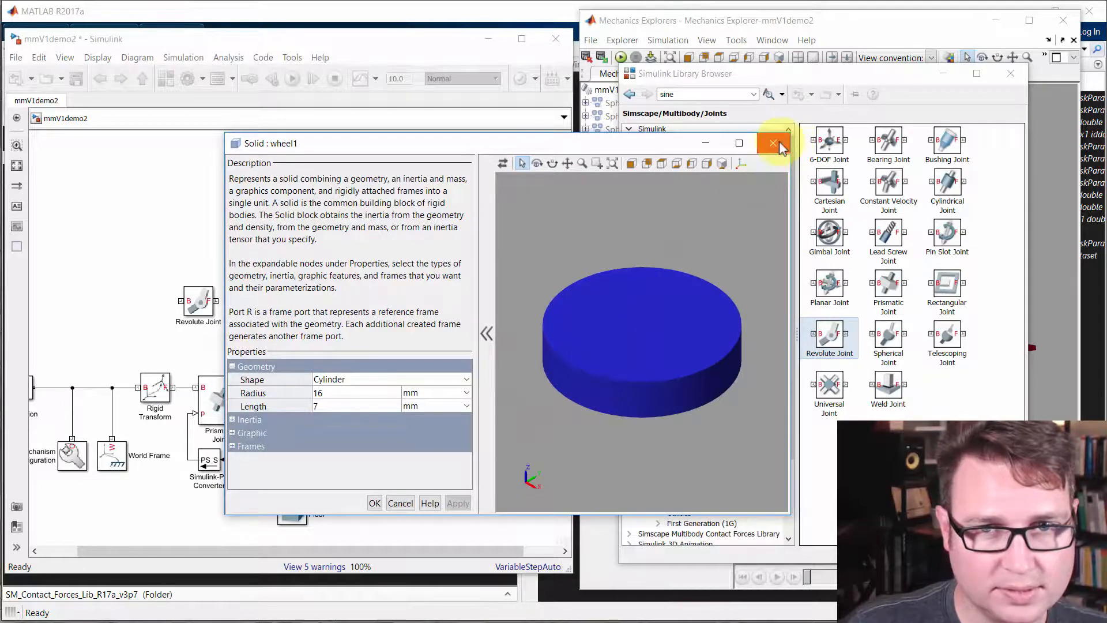
click(773, 143)
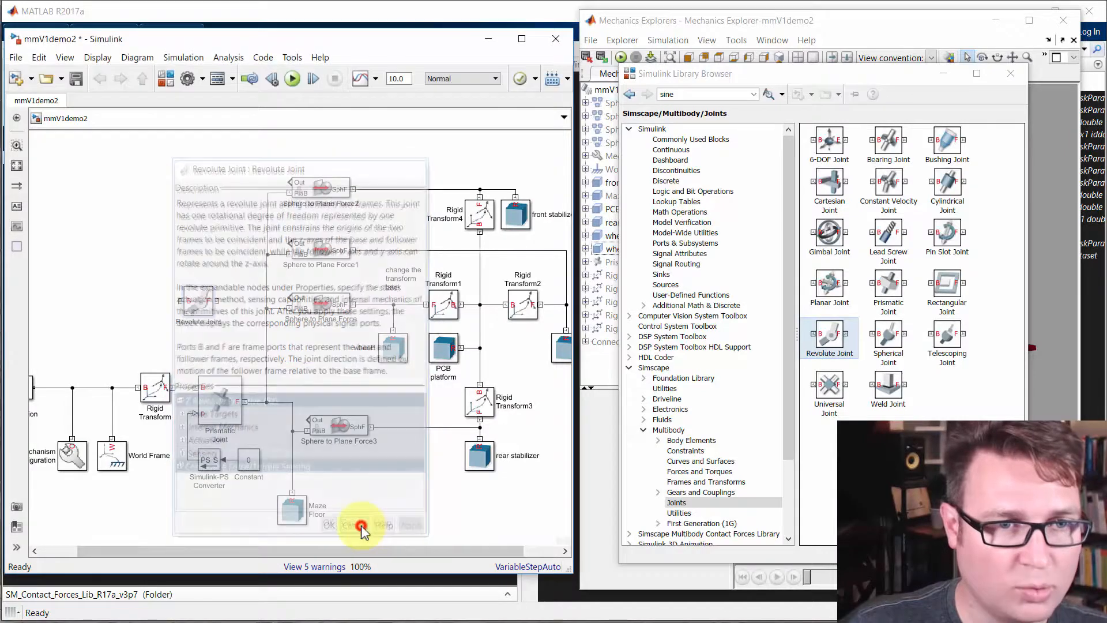
Wire the Revolute Joint's B and F ports inline before Rigid Transform1 and remove the transform note
click(361, 526)
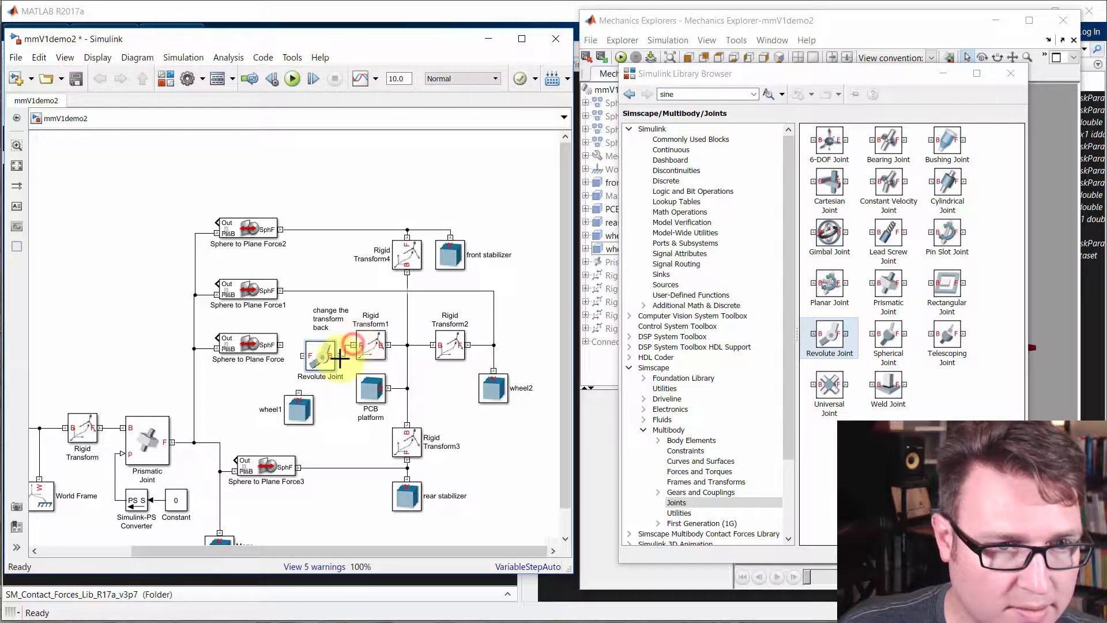
click(332, 356)
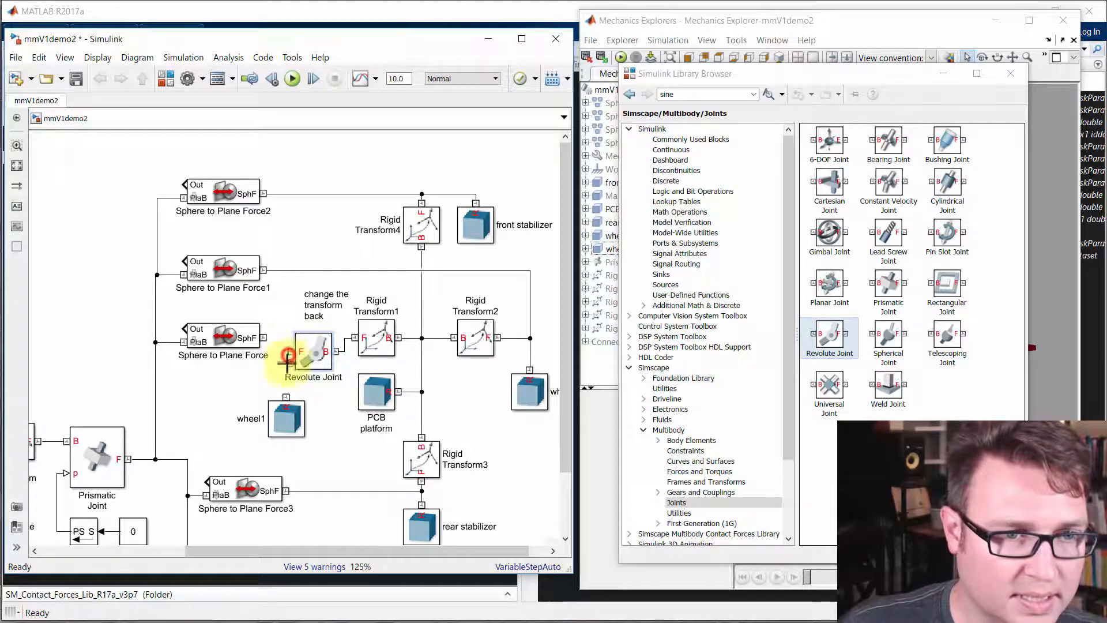
click(286, 416)
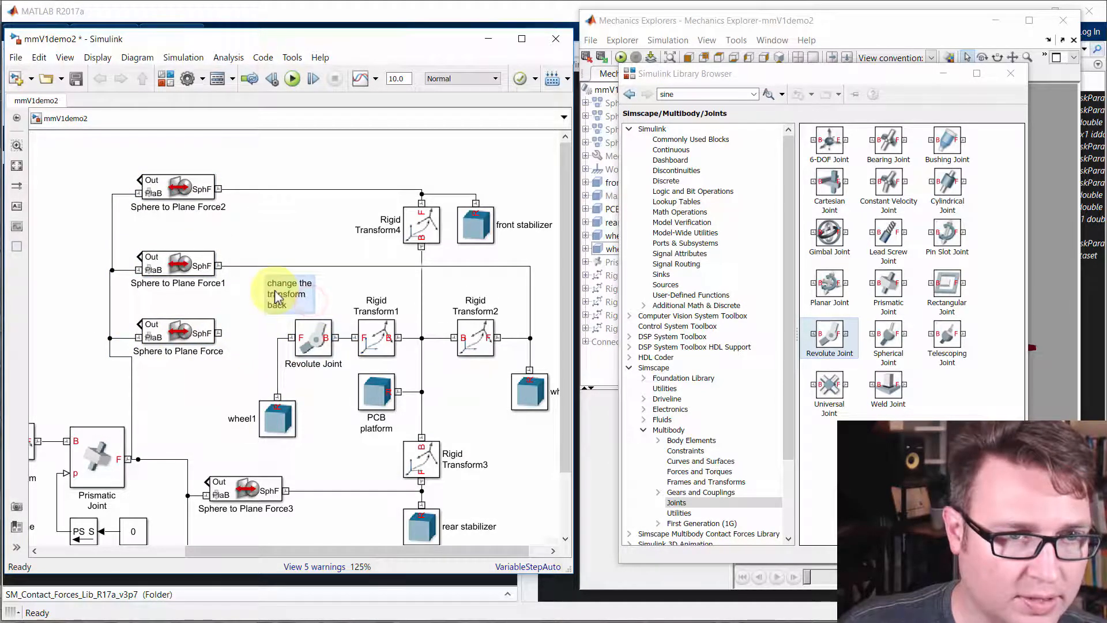
click(376, 338)
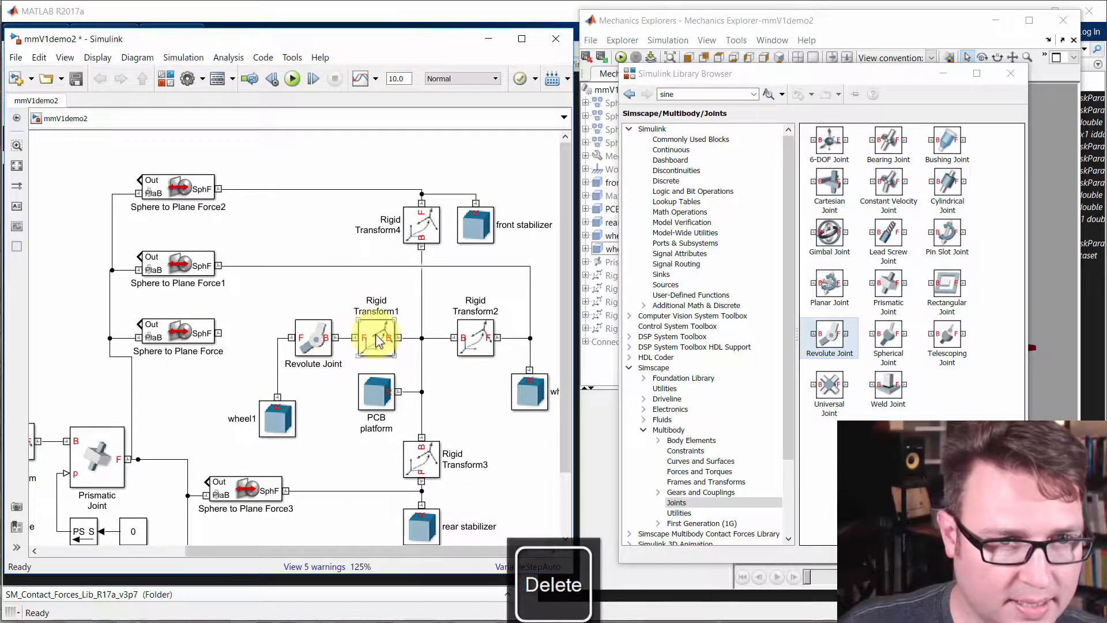
Review Rigid Transform1's 90° rotation about +Y and [-42 0 0] mm Cartesian offset
double_click(375, 337)
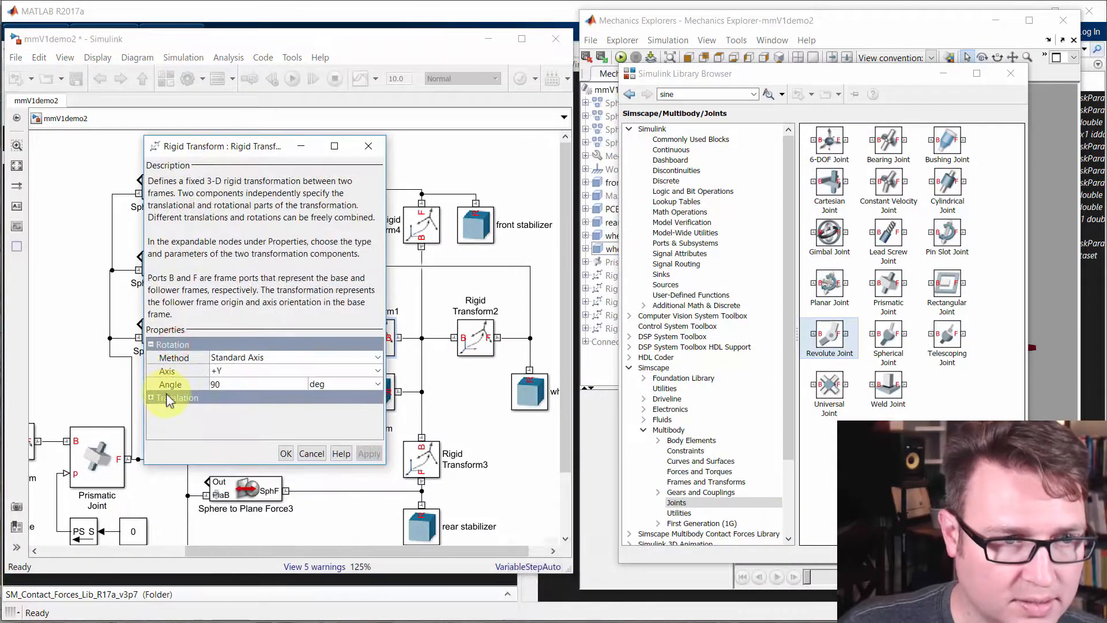
click(150, 398)
text([-42 0 0])
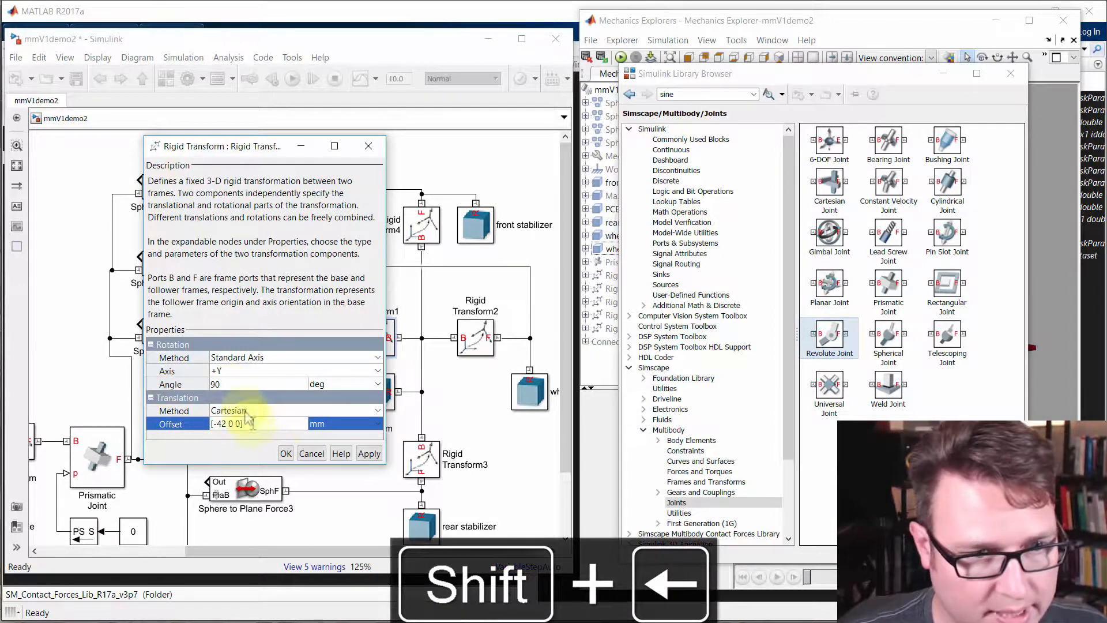
click(286, 453)
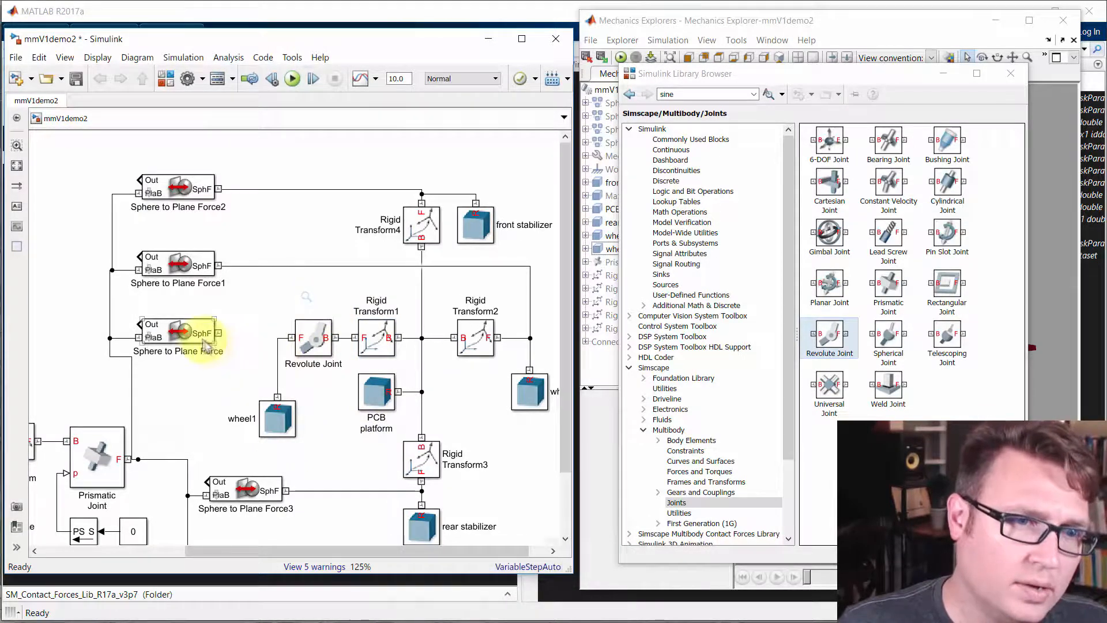
Rearrange the platform and wheel blocks so the Revolute Joint sits neatly between Sphere to Plane Force and Rigid Transform1
click(277, 416)
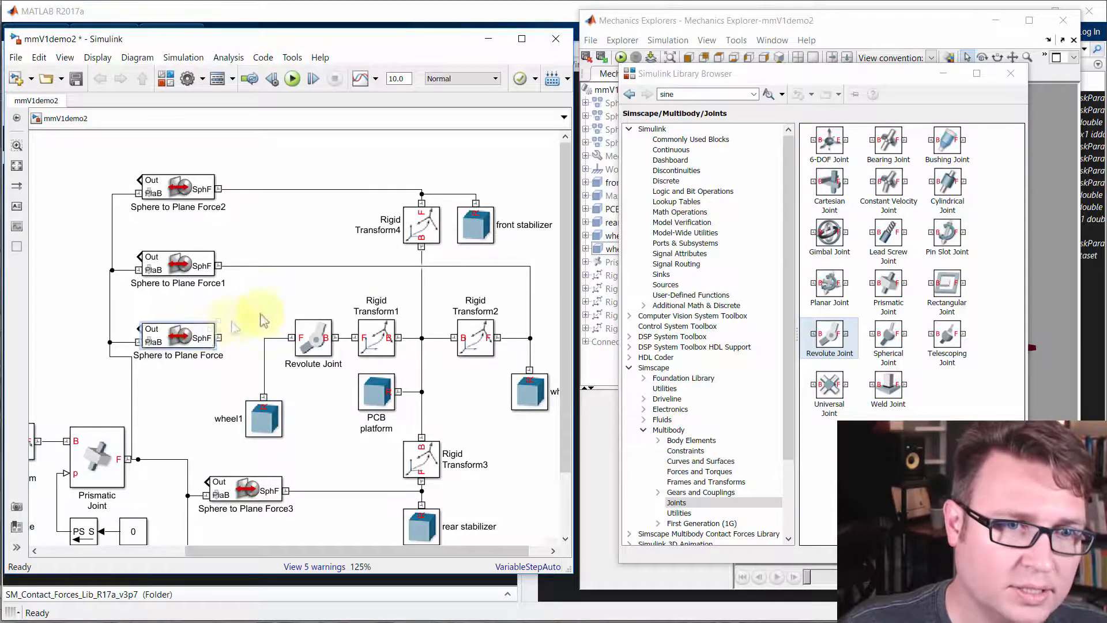
click(375, 338)
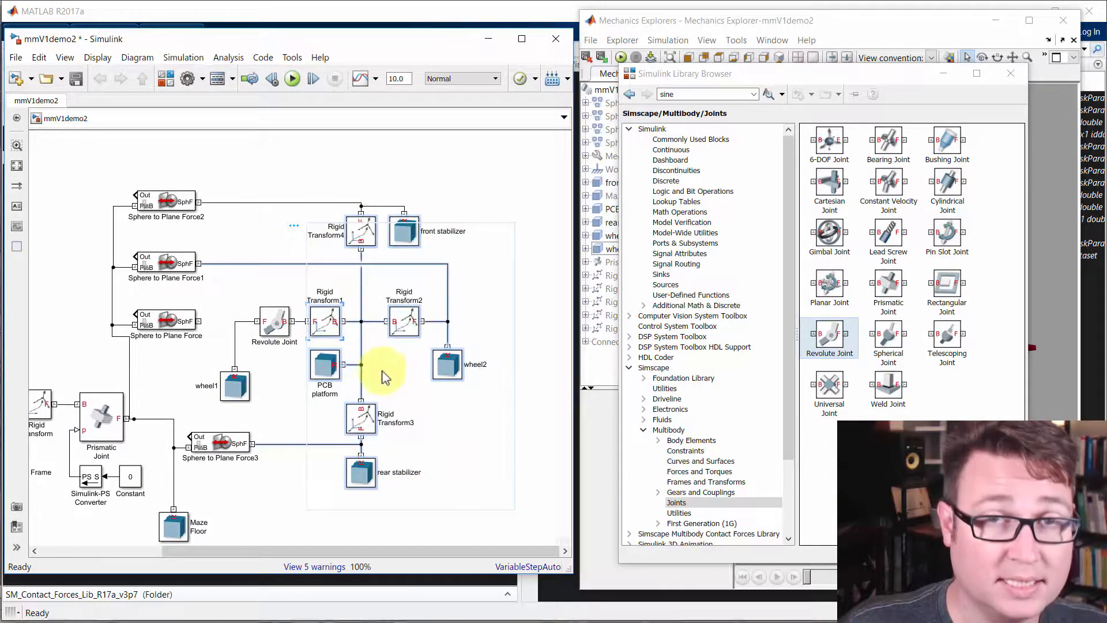
click(404, 323)
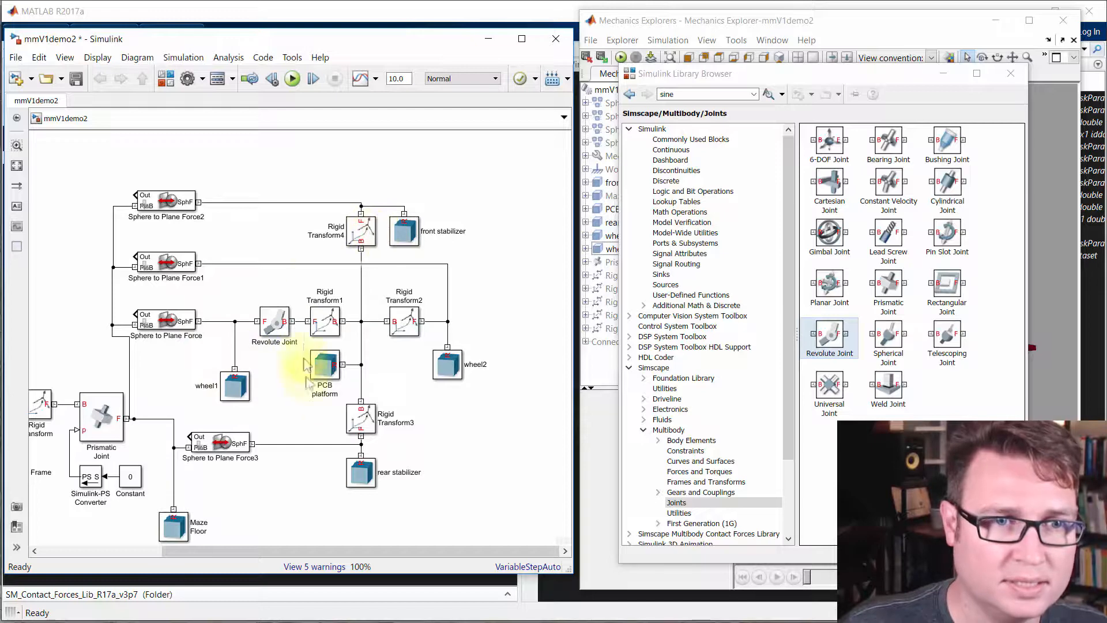
click(235, 387)
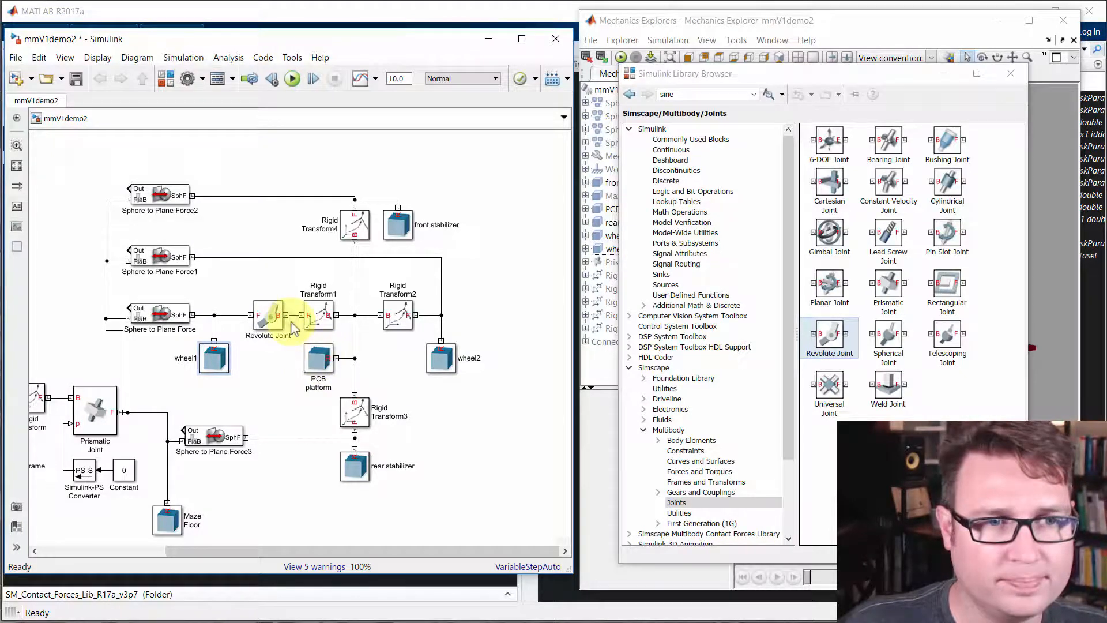
click(266, 313)
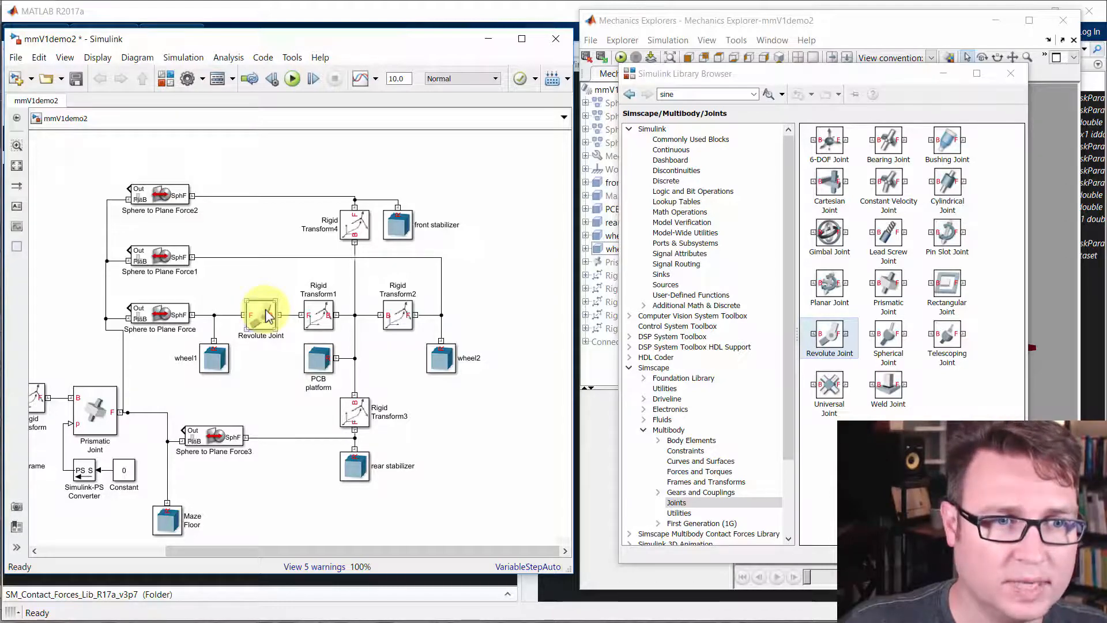
Set the Revolute Joint actuation to motion Provided by Input and torque Automatically Computed
double_click(261, 314)
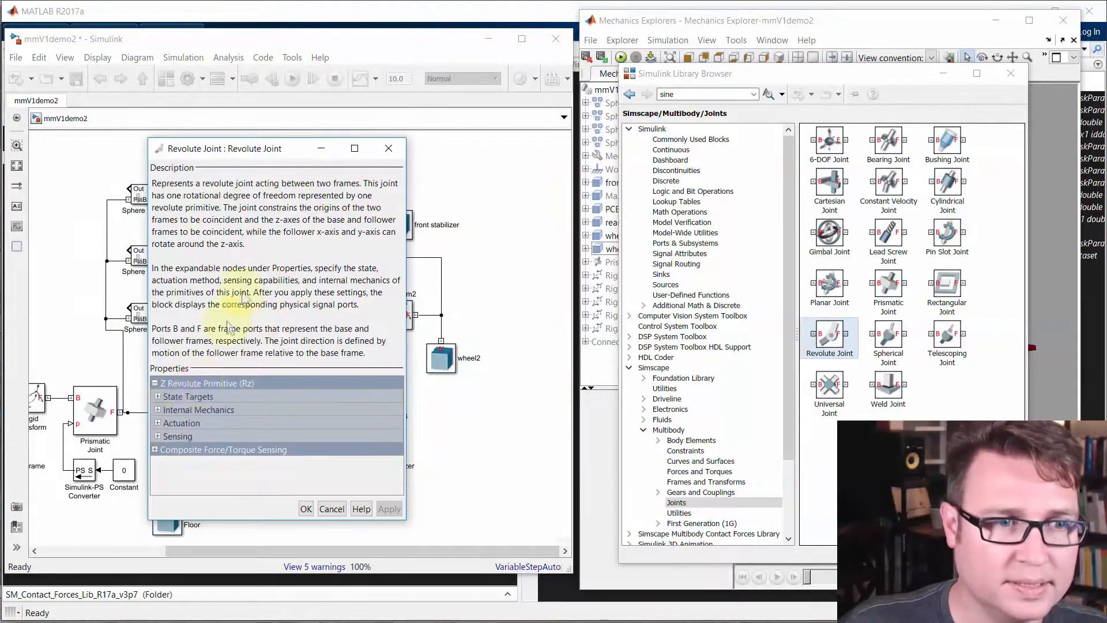
click(158, 423)
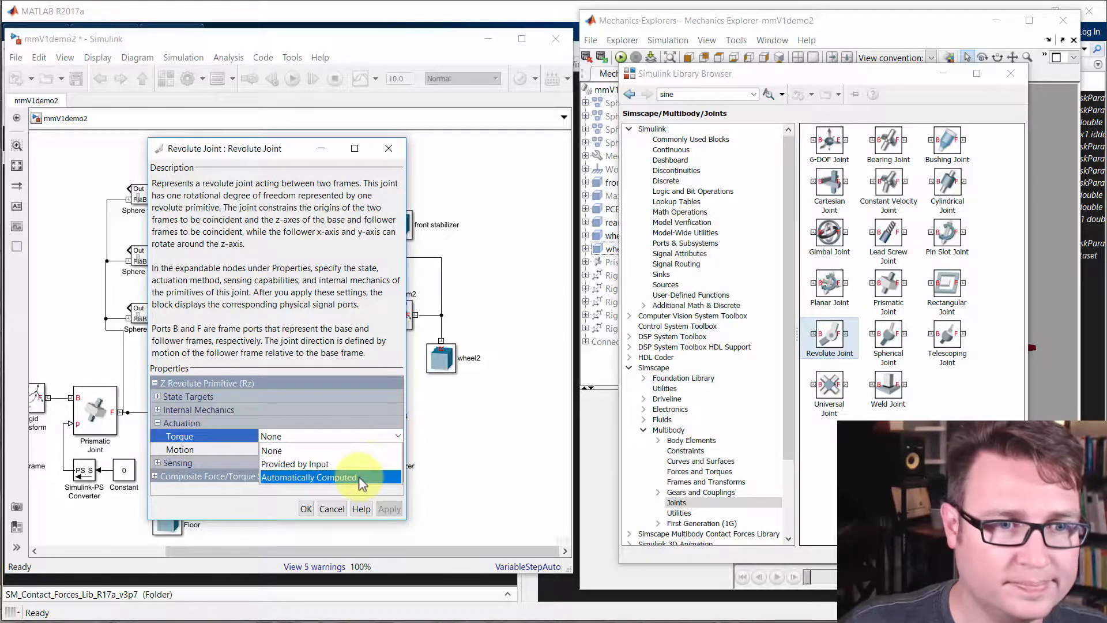
click(309, 477)
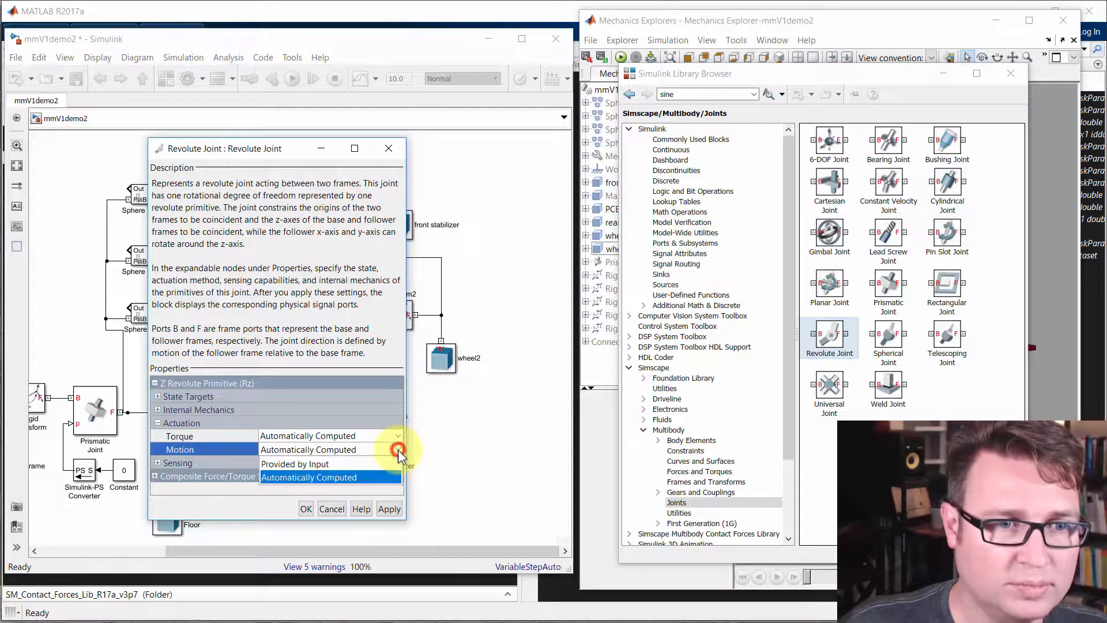
click(296, 463)
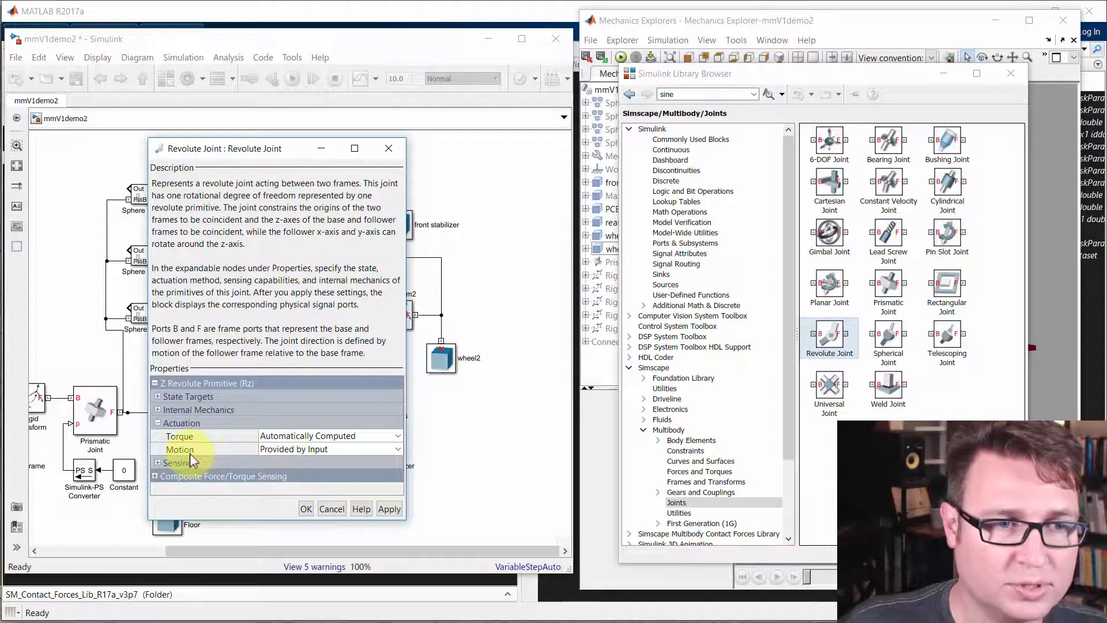
mouse_move(236, 453)
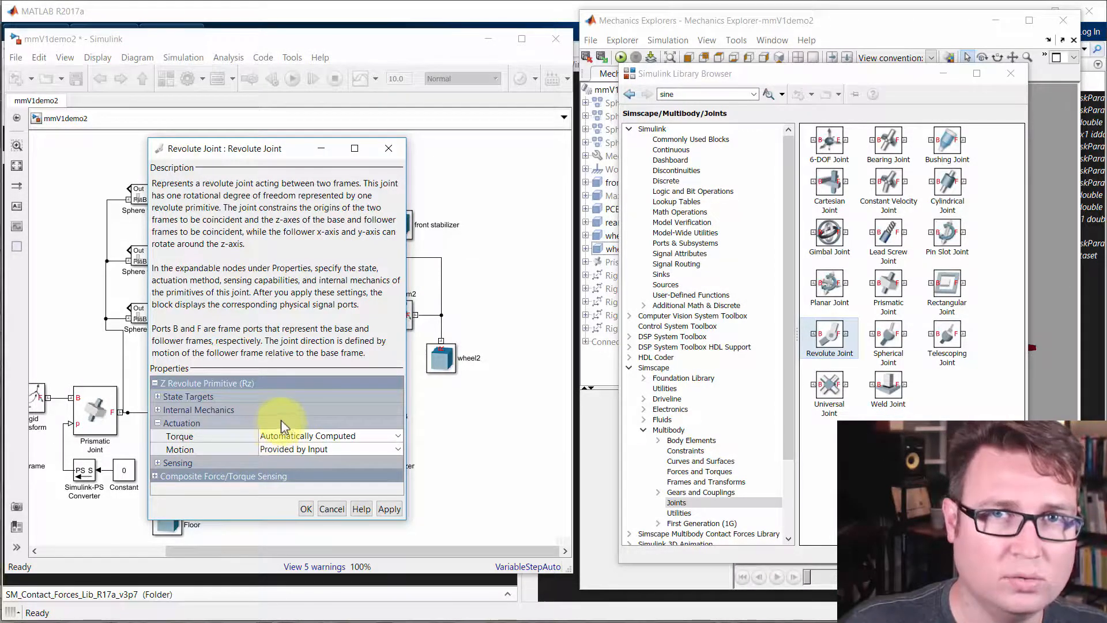
click(305, 508)
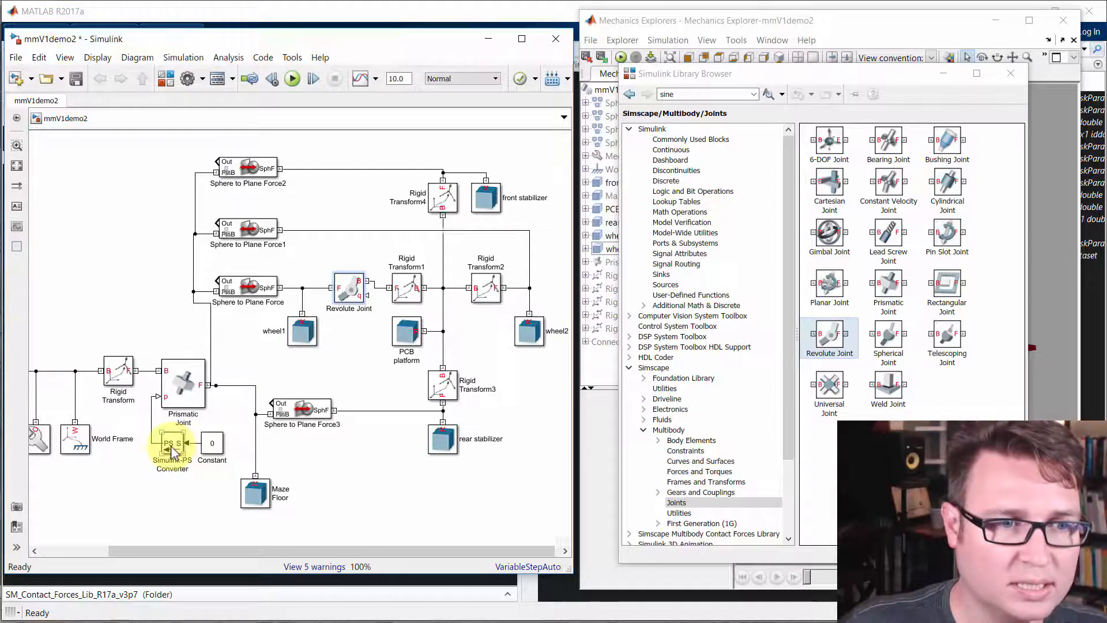
Hide the block names of the converter, Sphere to Plane Force2 and Prismatic Joint group
click(172, 443)
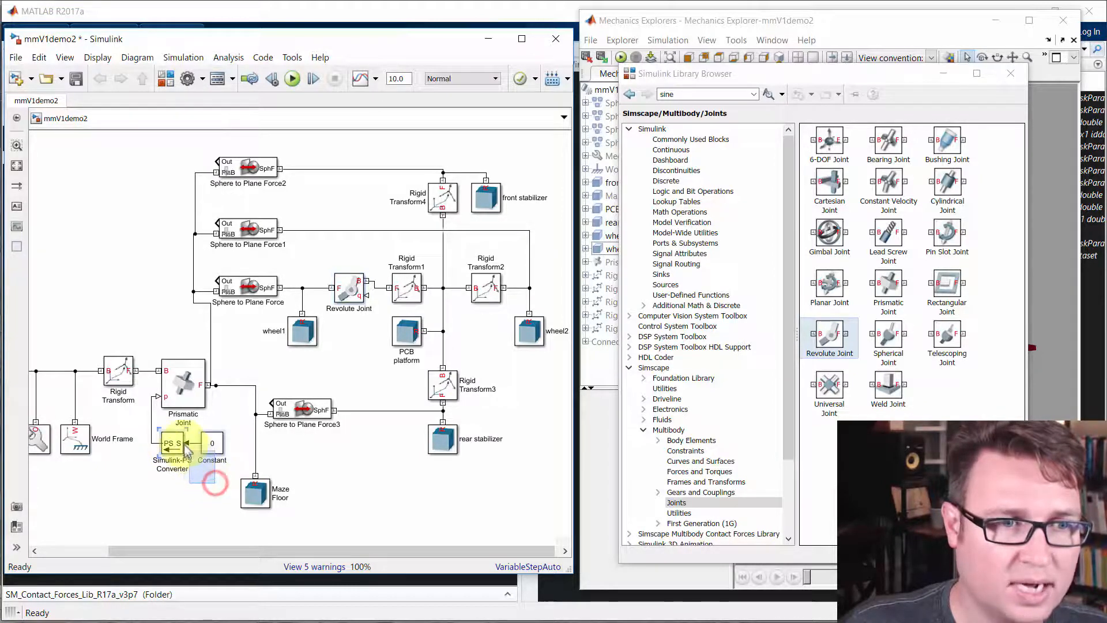
right_click(190, 449)
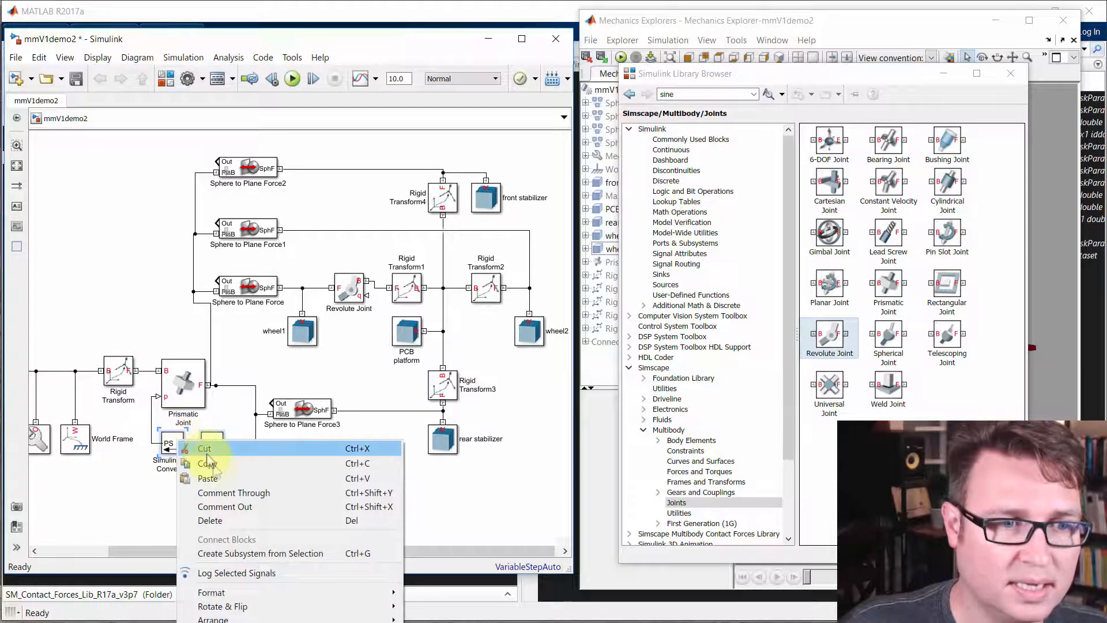
mouse_move(211, 593)
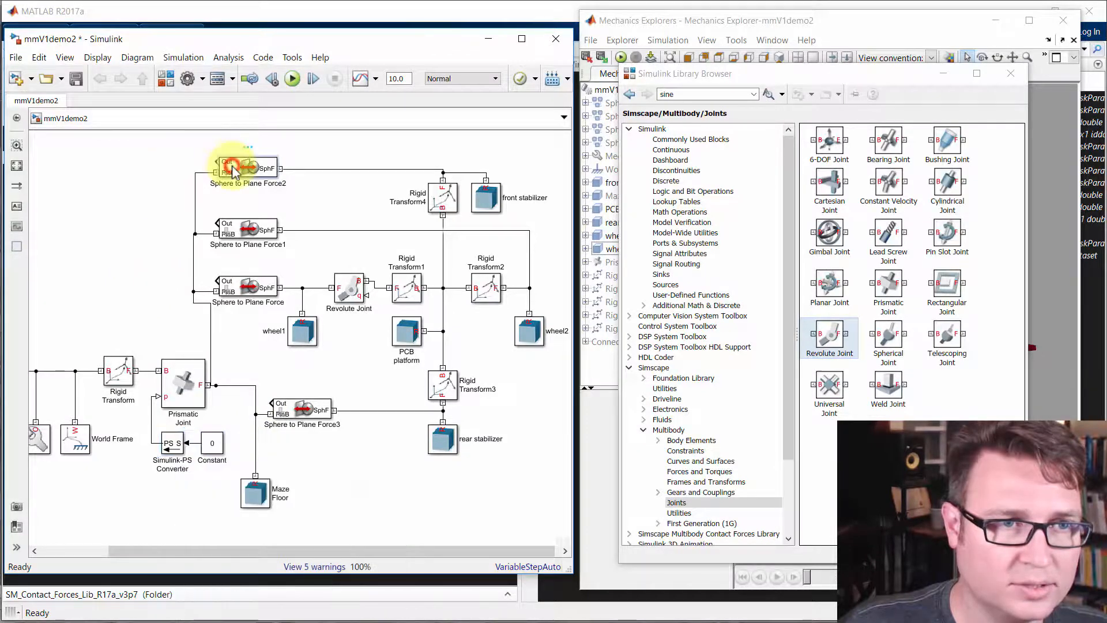
right_click(233, 169)
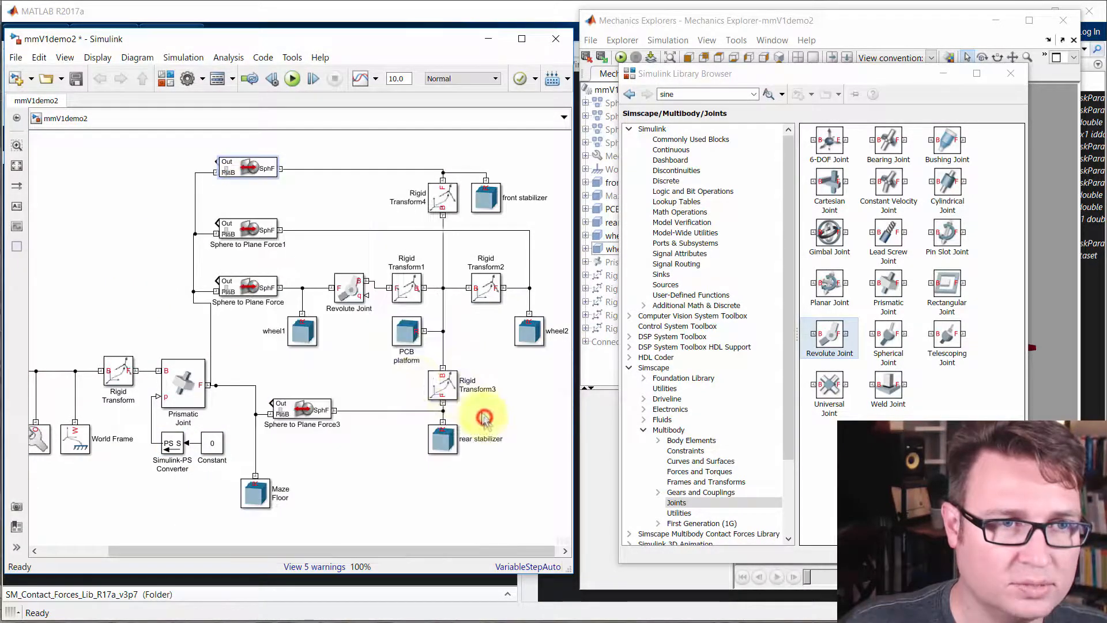
click(246, 230)
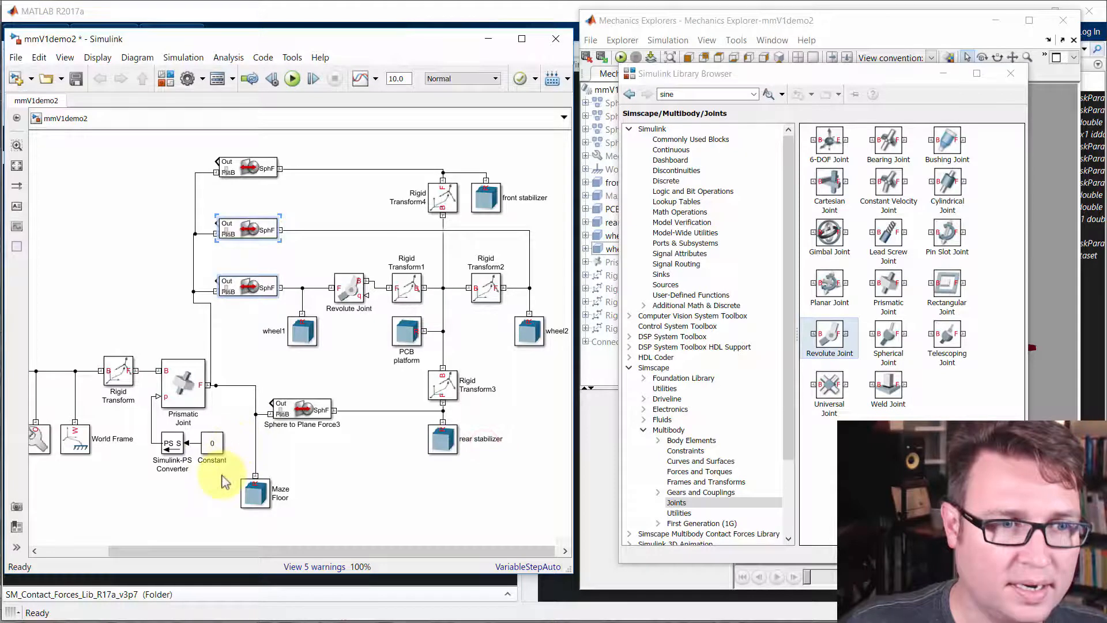
right_click(182, 385)
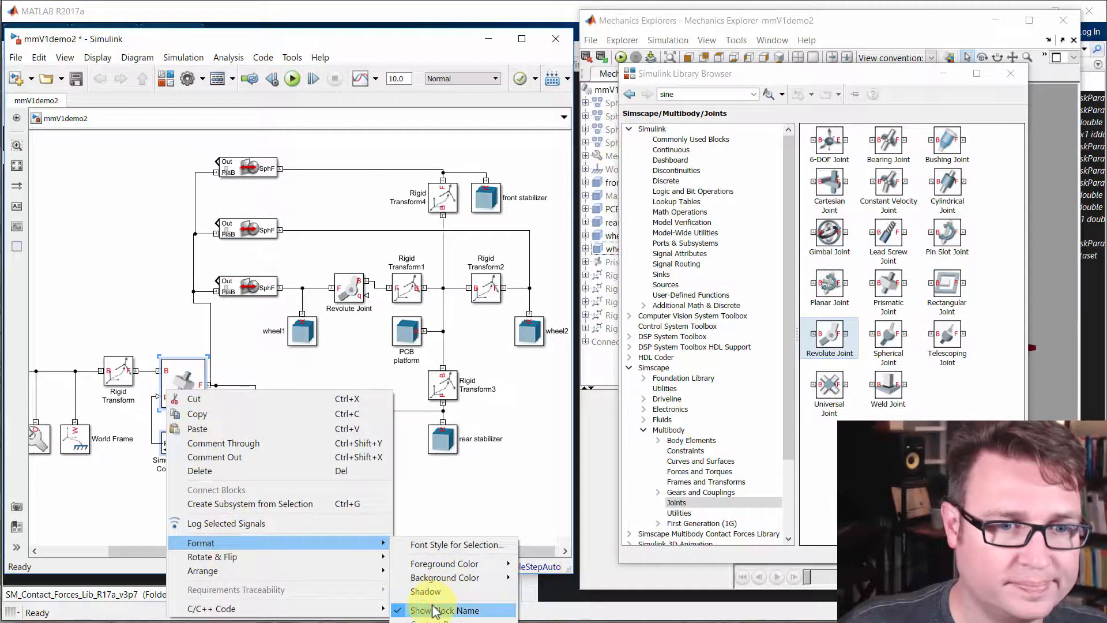
click(447, 610)
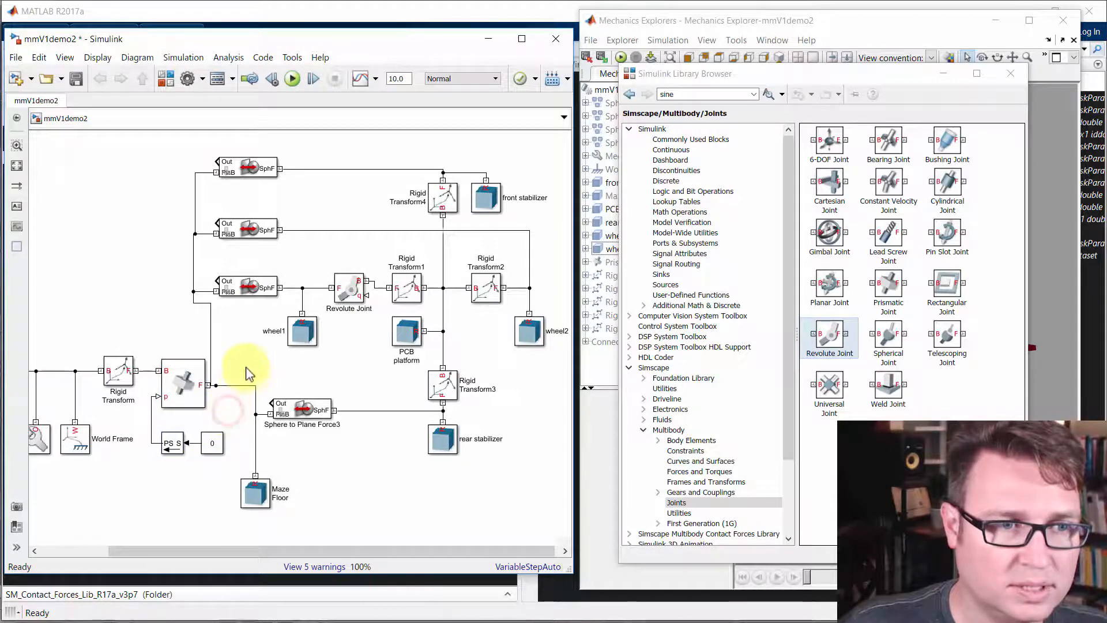
Hide the block names of the Revolute Joint and Rigid Transform1 and Rigid Transform2
click(301, 330)
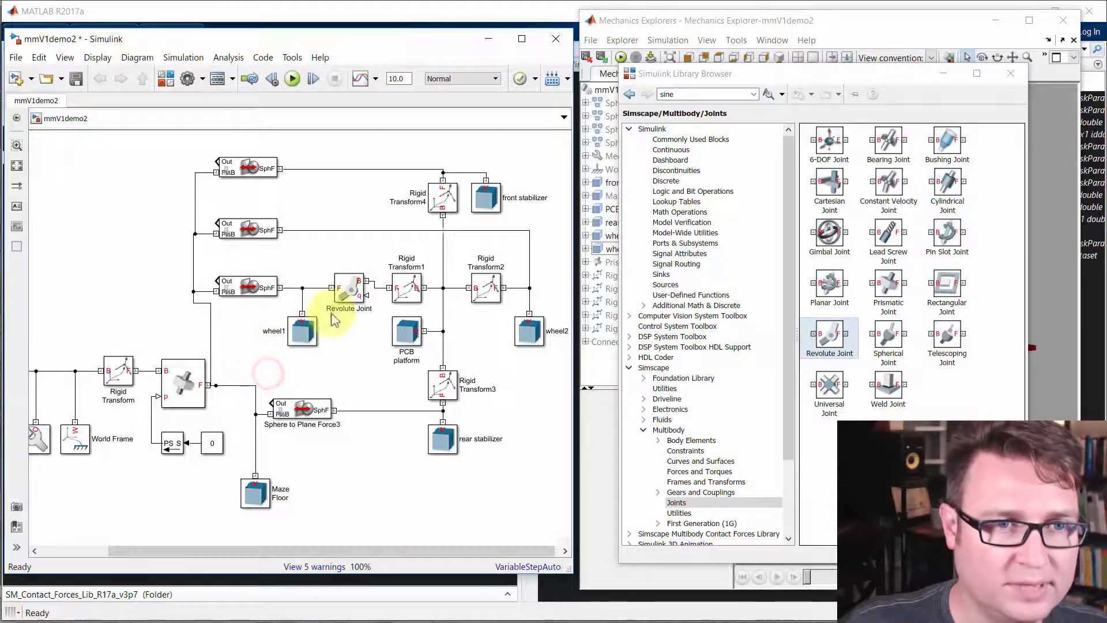
right_click(346, 290)
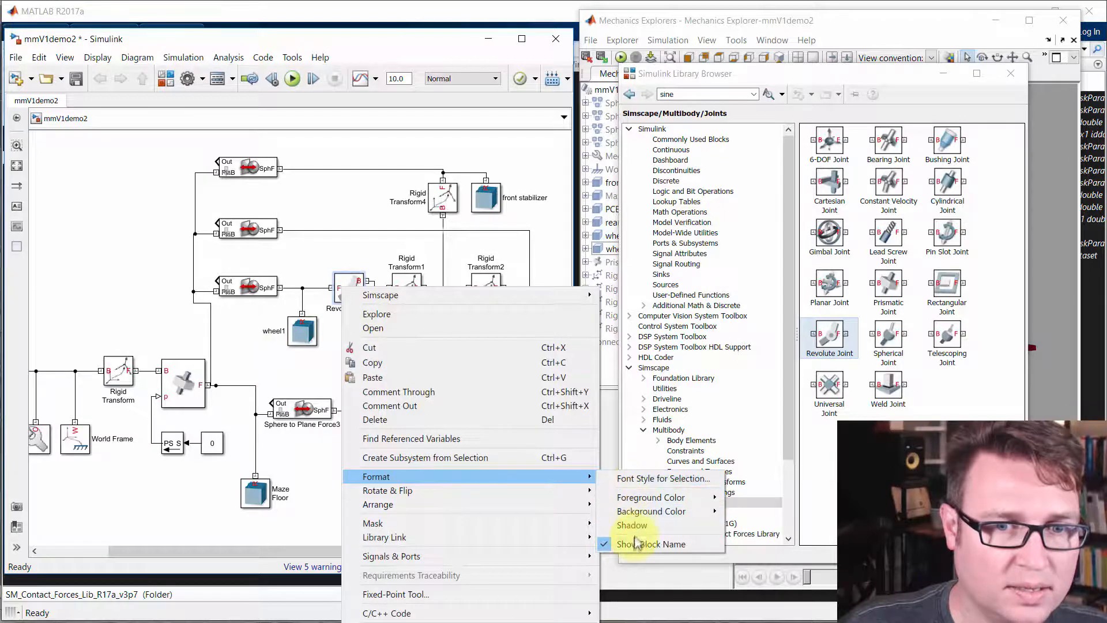
click(653, 543)
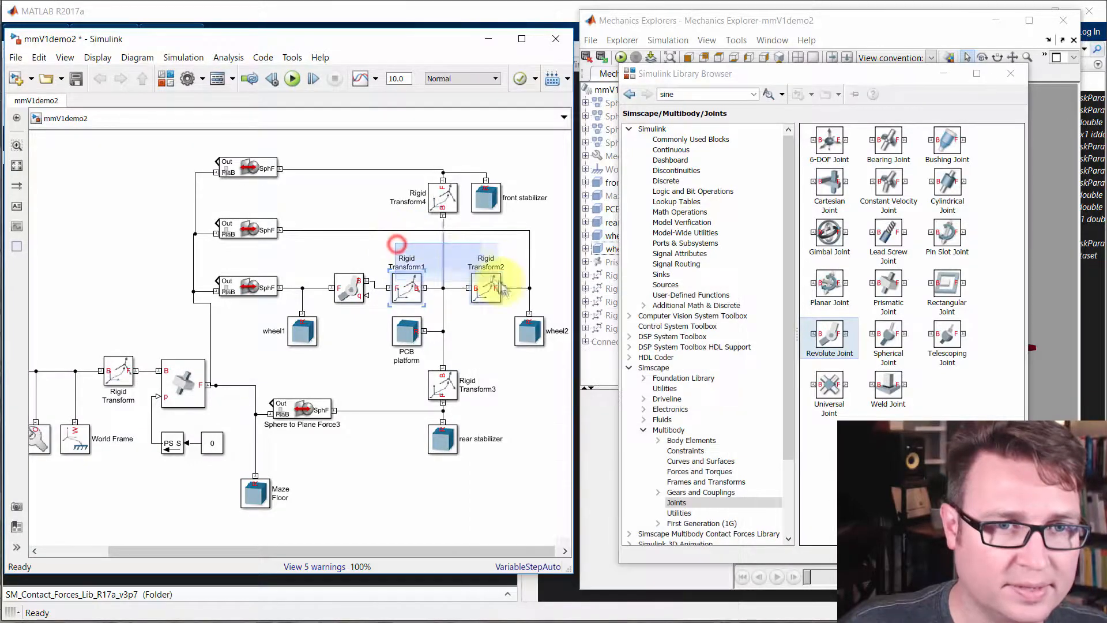
right_click(495, 286)
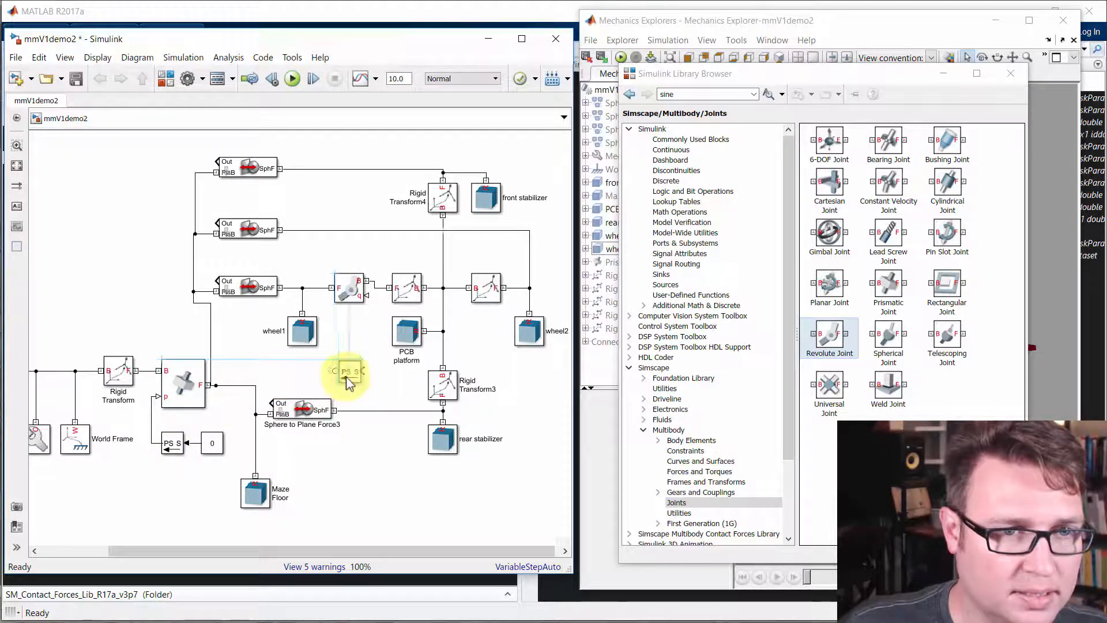
Place a flipped copy of the Simulink-PS Converter by the PCB platform with input unit rad
click(349, 371)
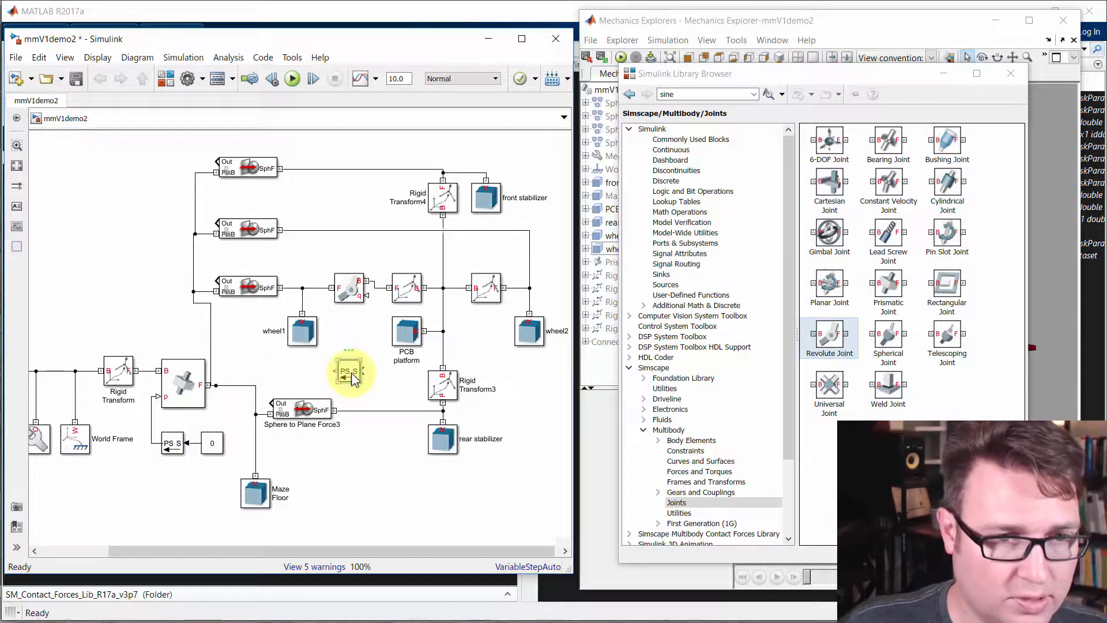
key(ctrl+r)
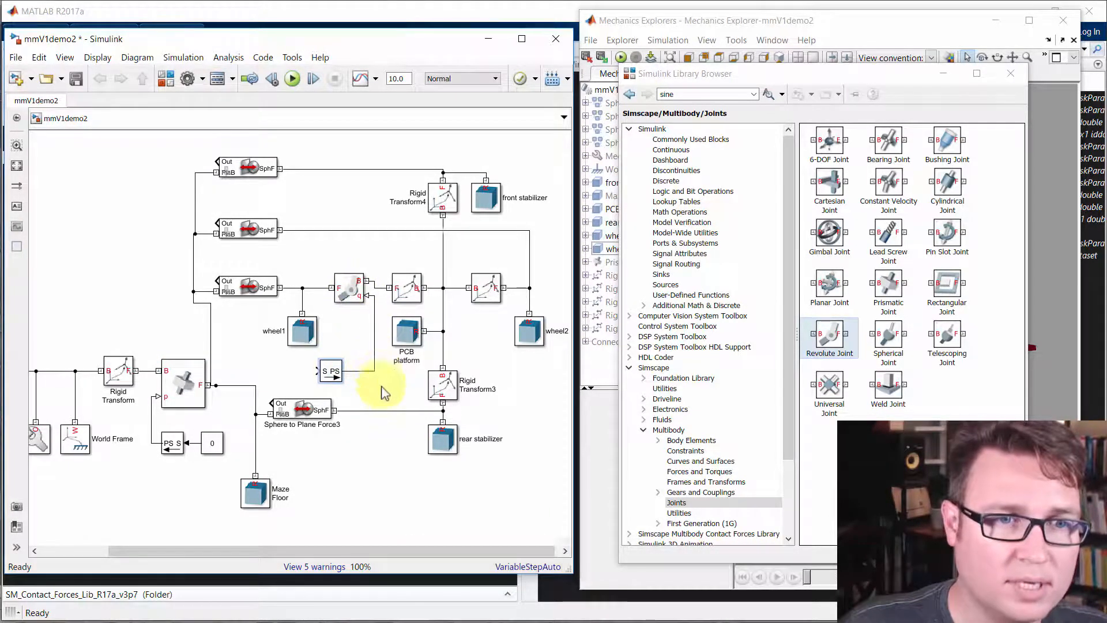
double_click(330, 370)
text(rad)
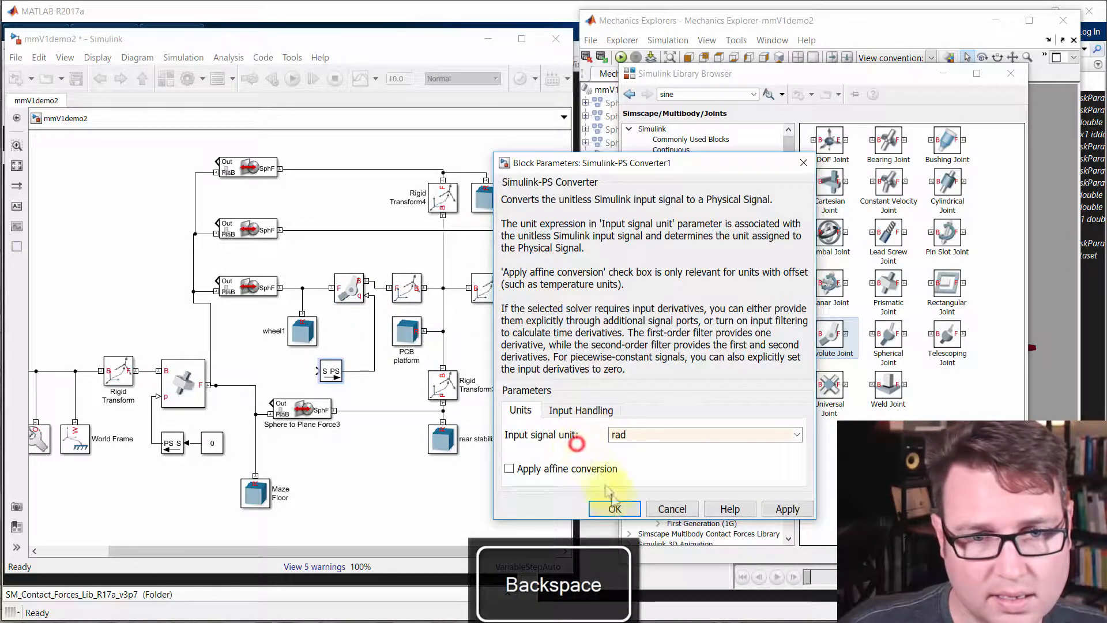
click(612, 509)
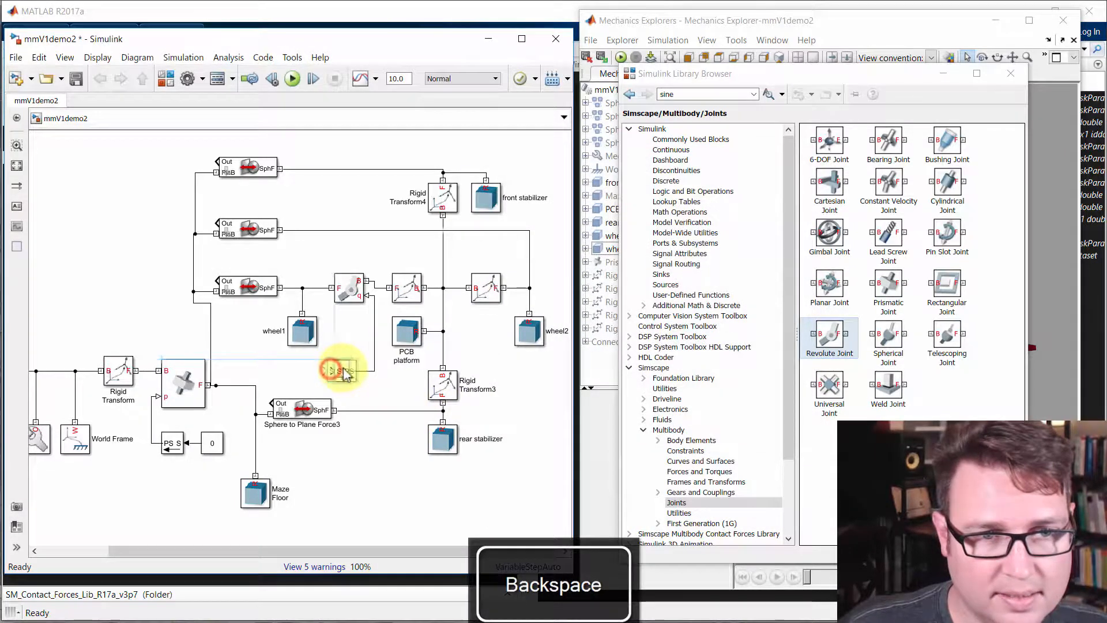
key(backspace)
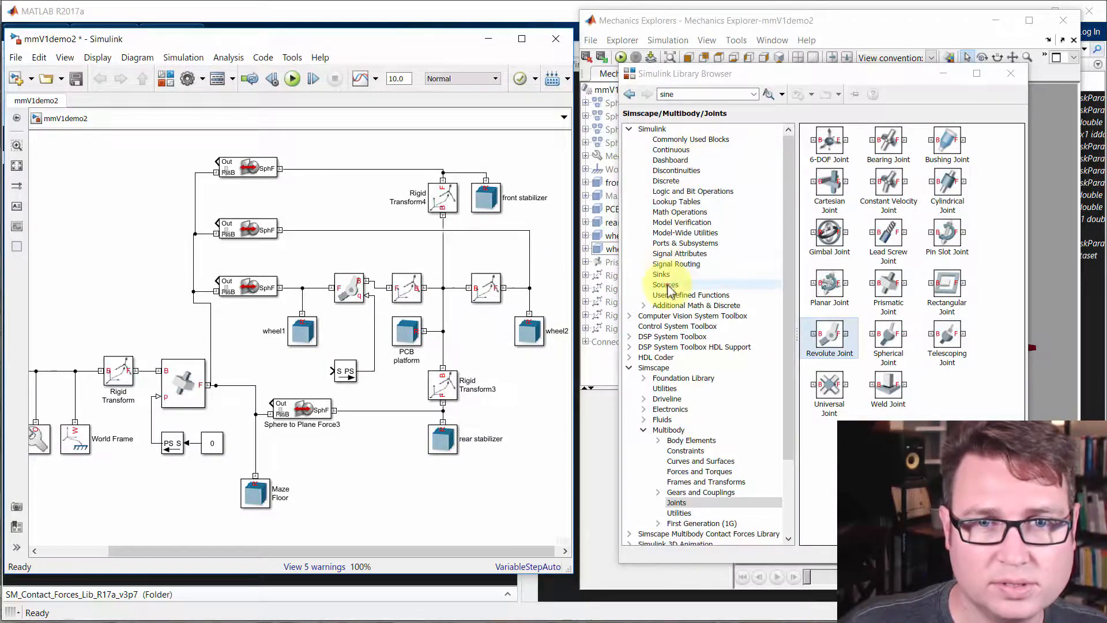
click(665, 284)
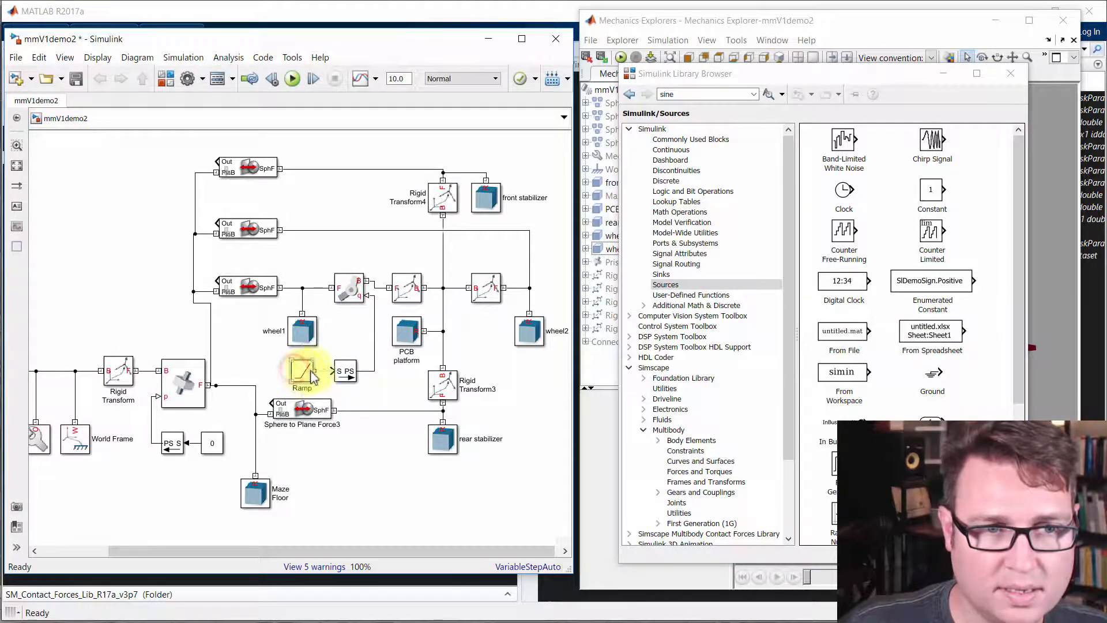
Keep the Ramp source at slope 1, update the diagram and set the stop time to 5
double_click(301, 370)
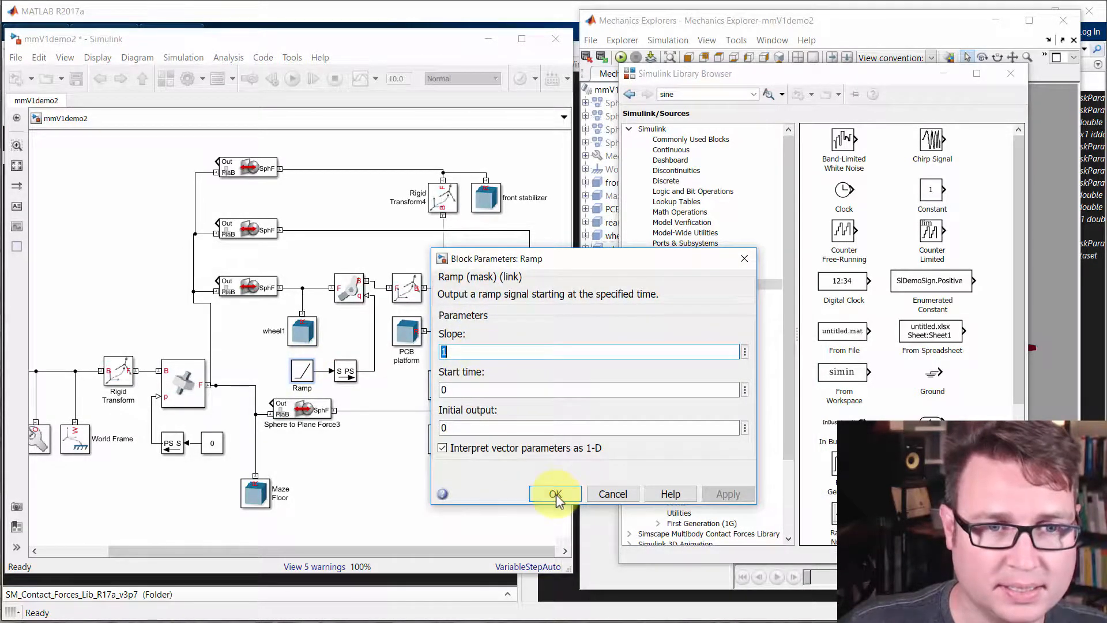
click(553, 494)
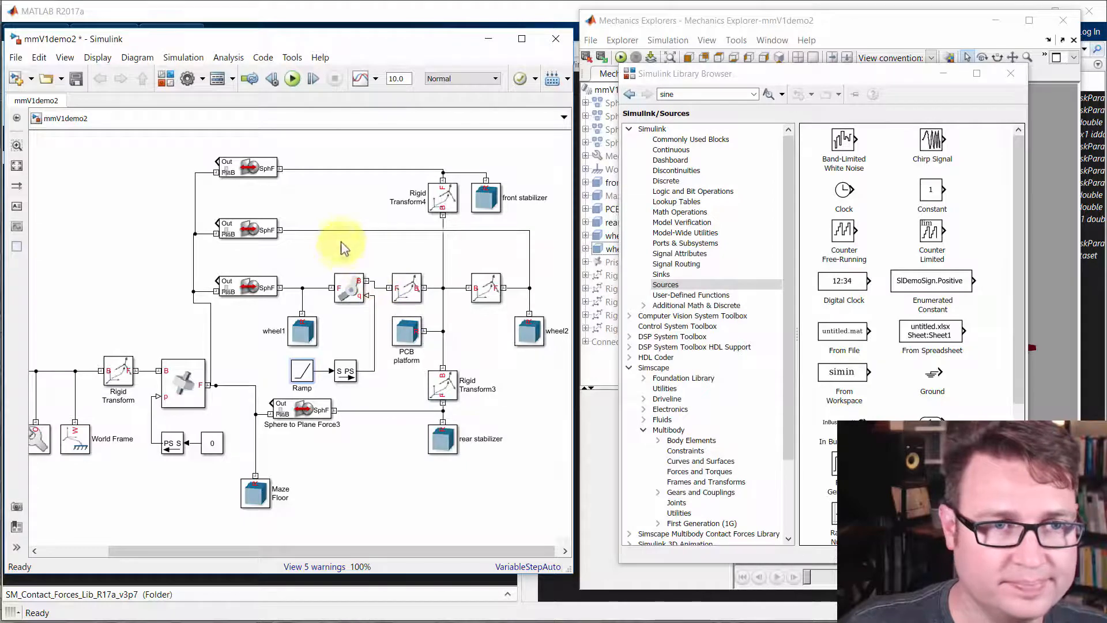
key(Ctrl+d)
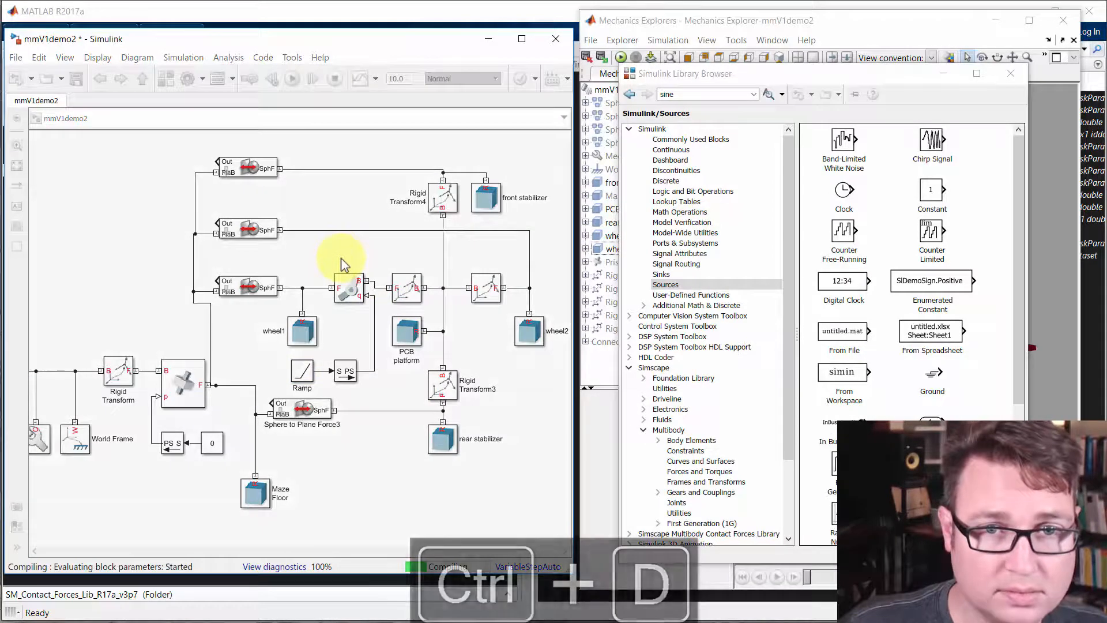
click(671, 20)
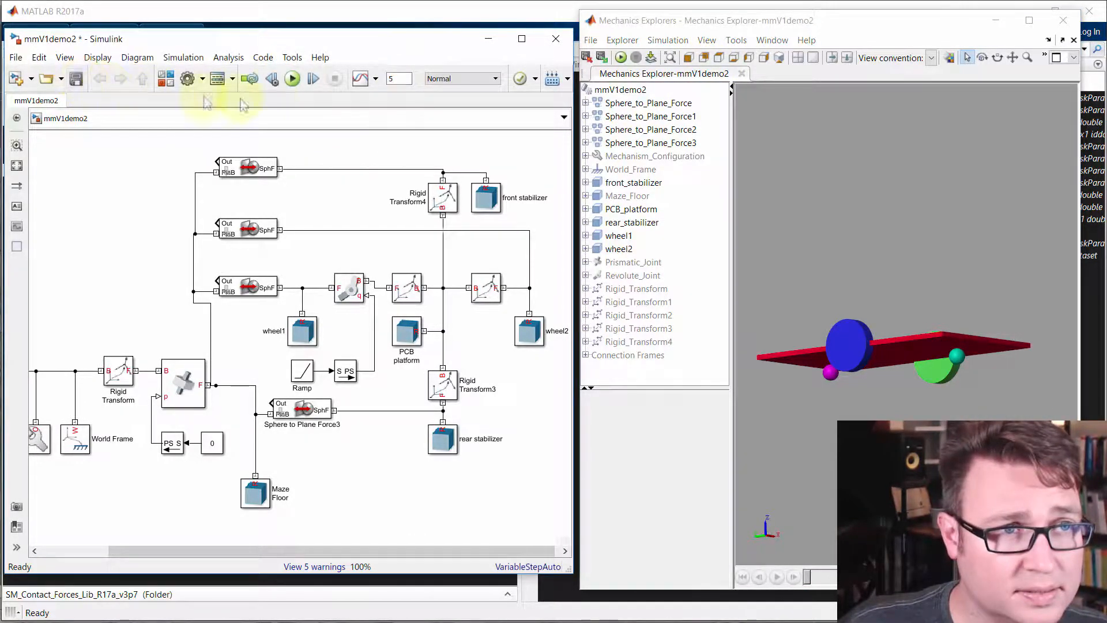
Run the simulation, read the converter input-derivatives error and dismiss the Diagnostic Viewer
click(292, 78)
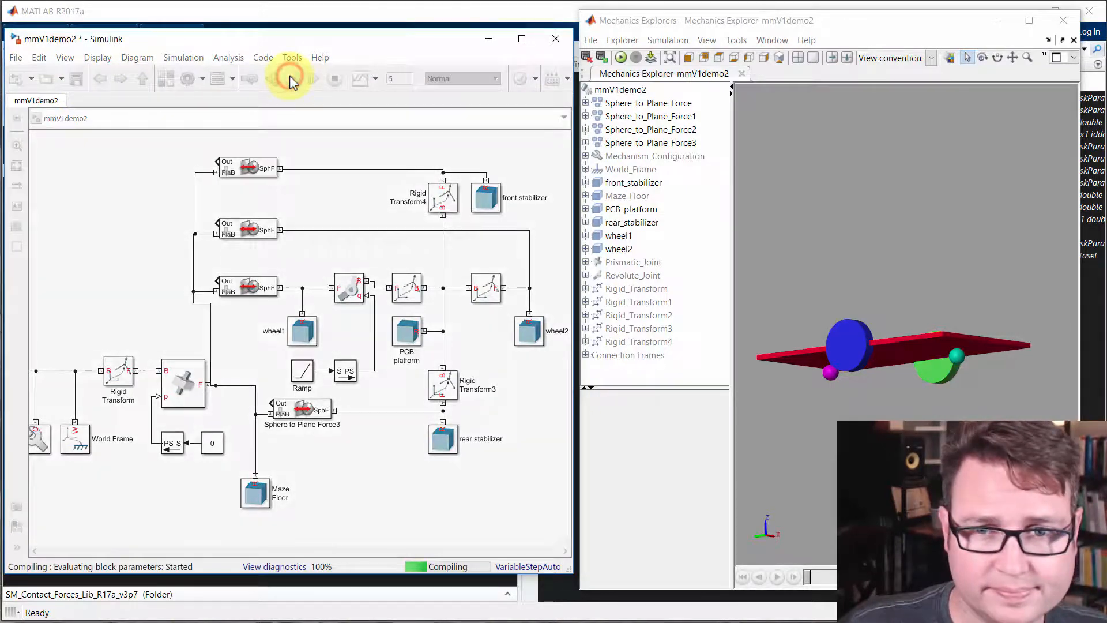
click(300, 78)
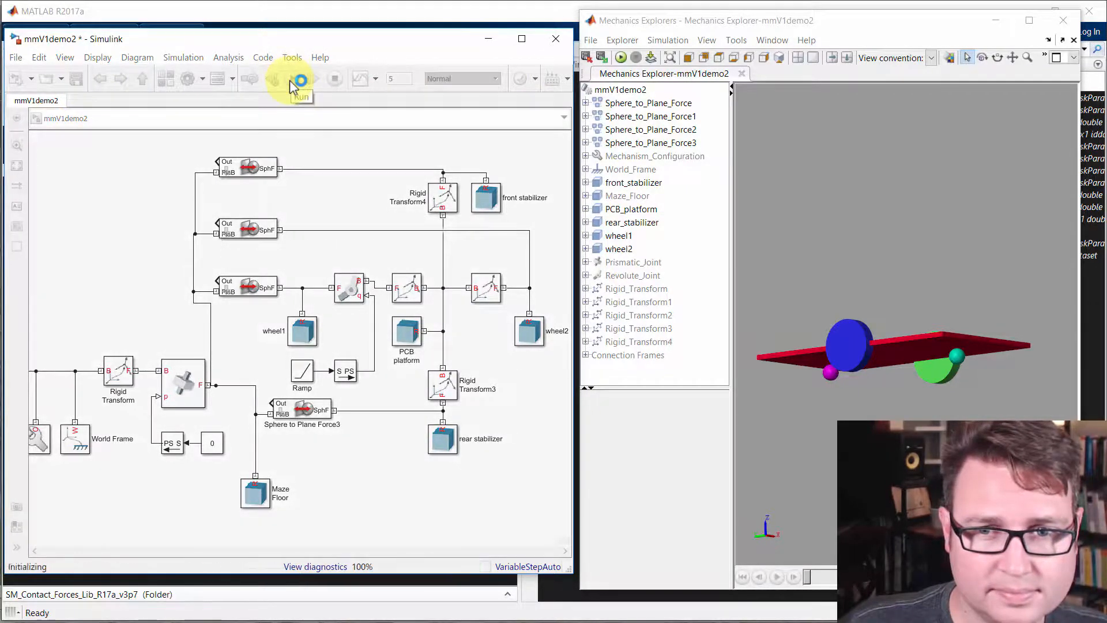
click(292, 78)
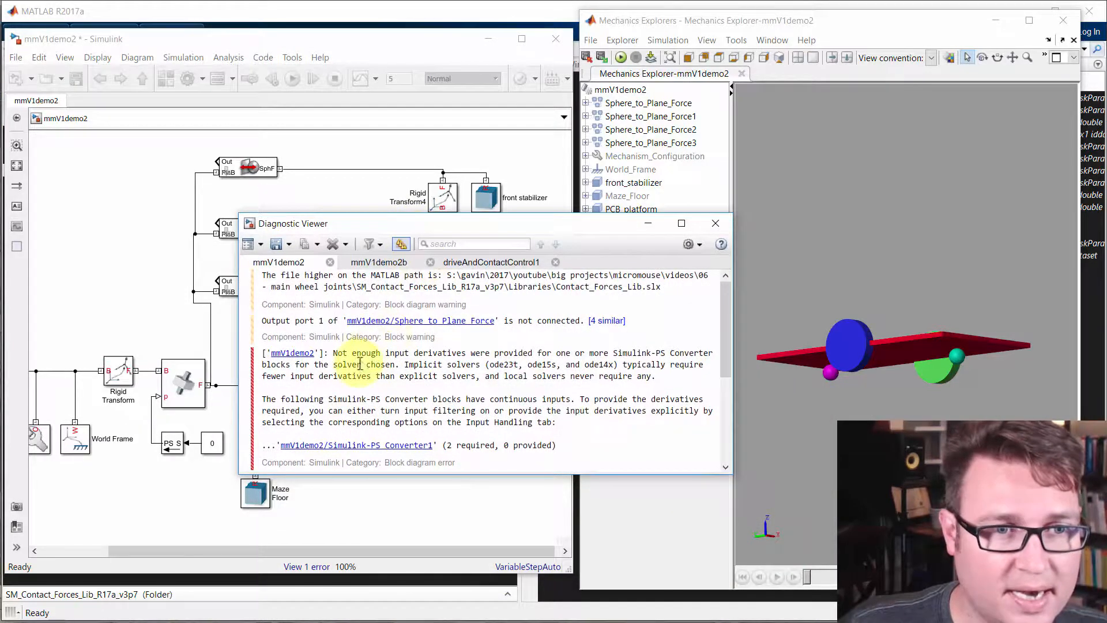
drag(318, 223, 579, 173)
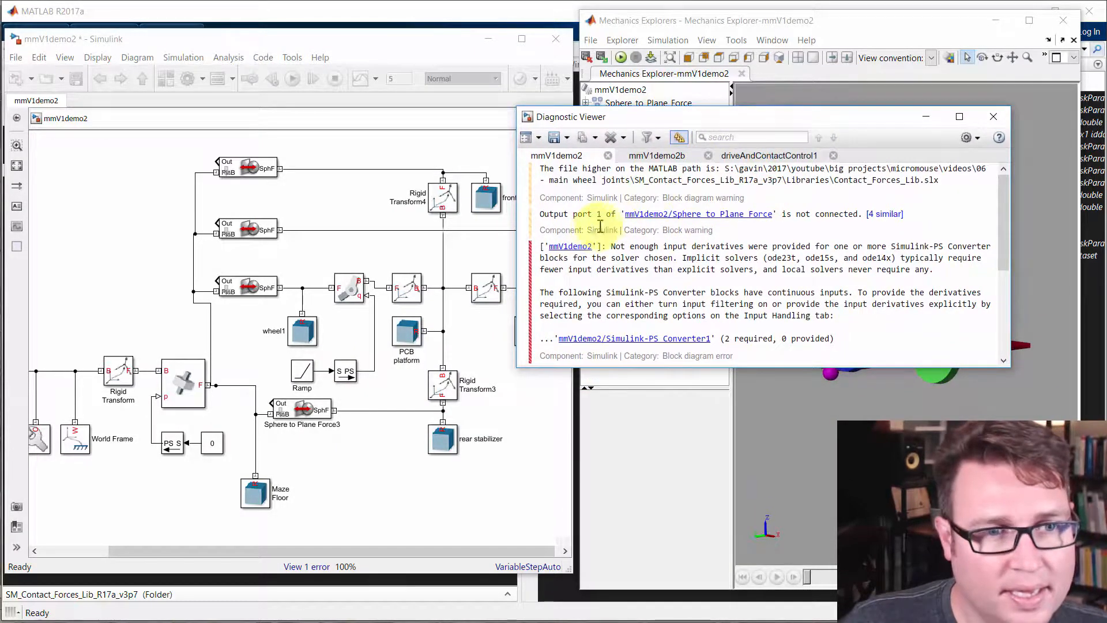
drag(600, 117, 580, 131)
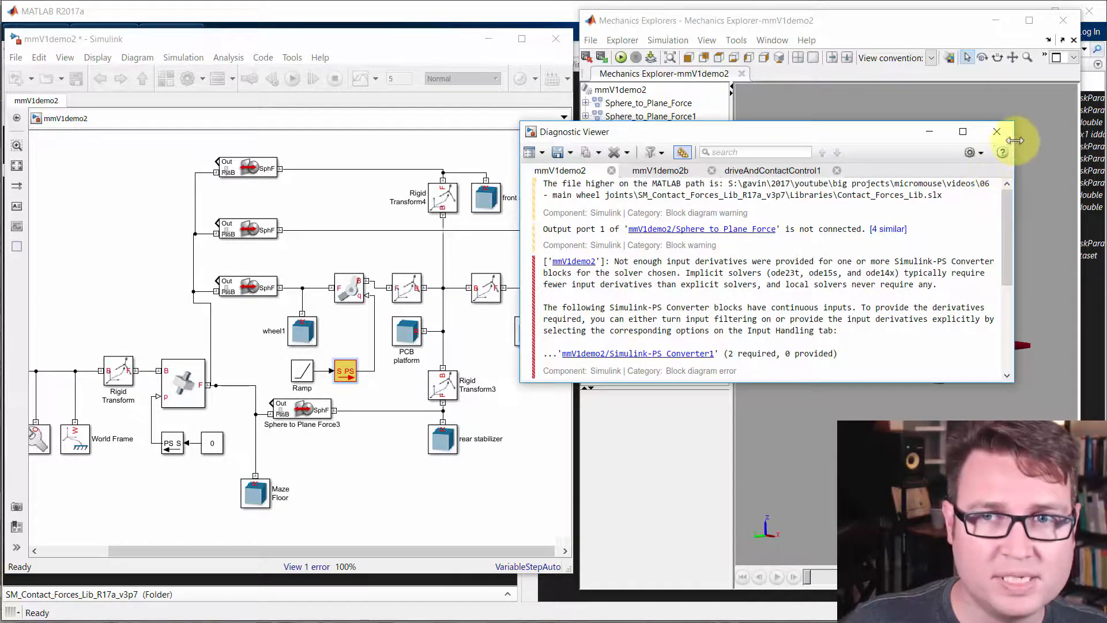
click(996, 132)
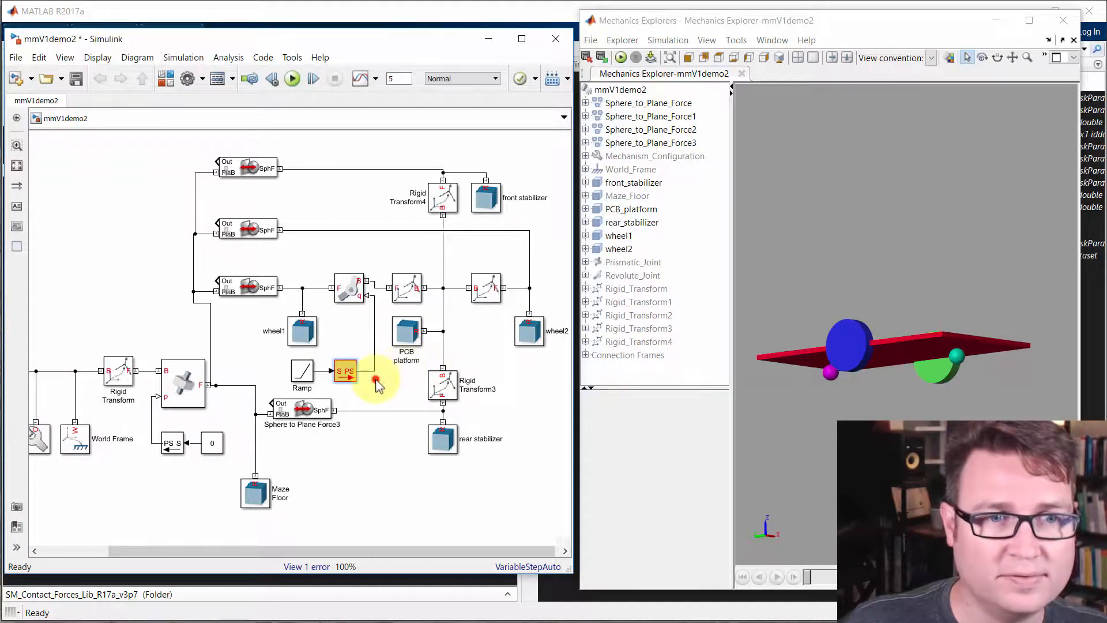
Zoom to the ramp's Simulink-PS converter and bring up its Input Handling settings
click(300, 372)
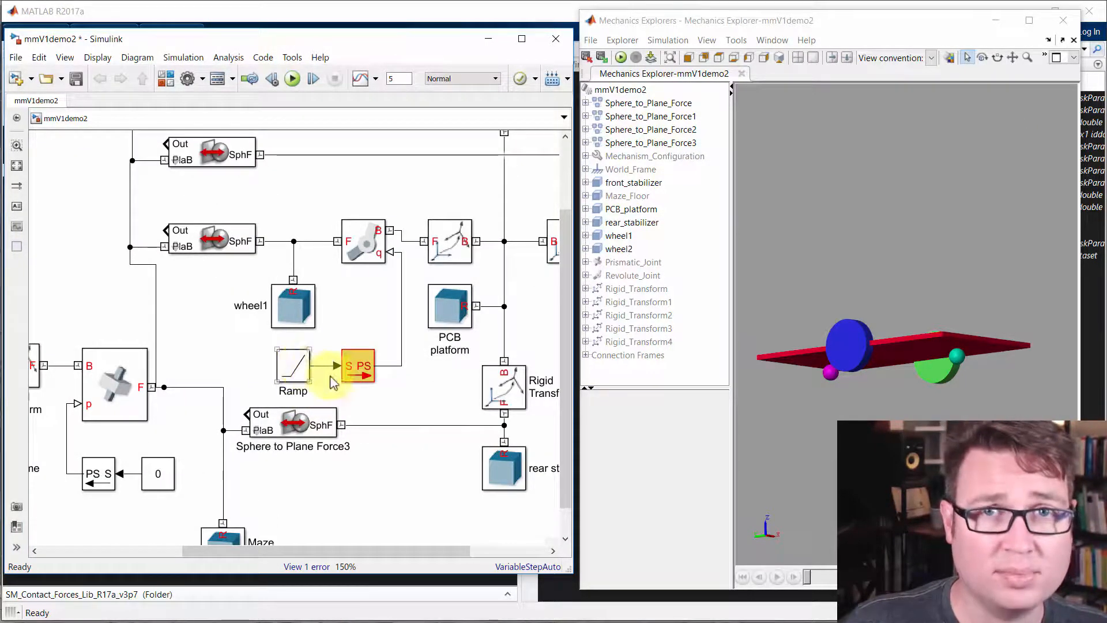
click(364, 240)
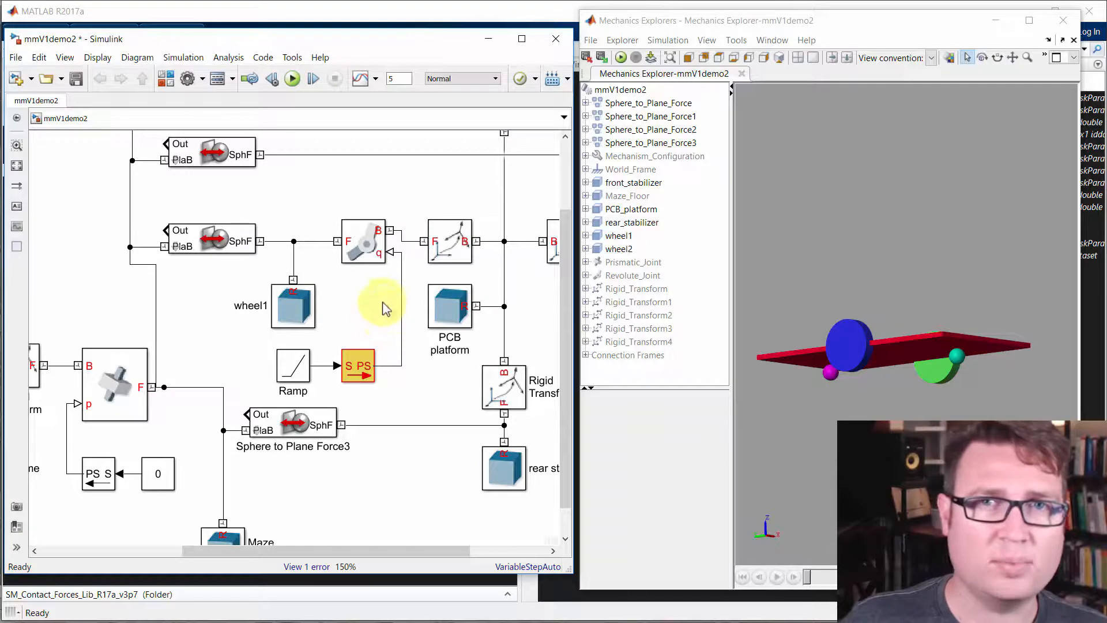
mouse_move(383, 322)
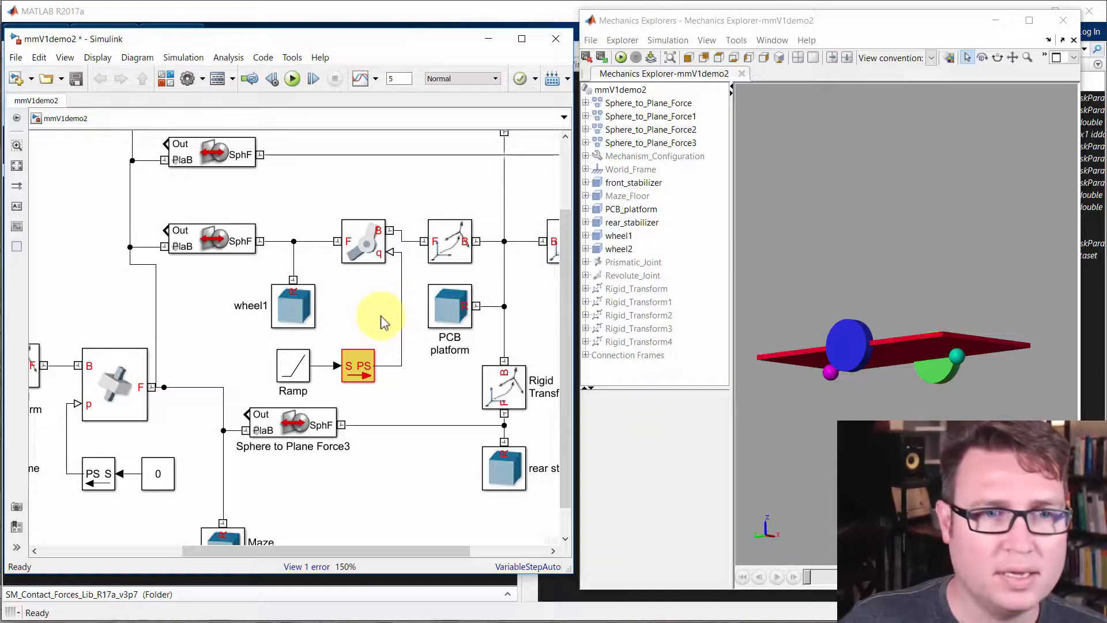
click(358, 367)
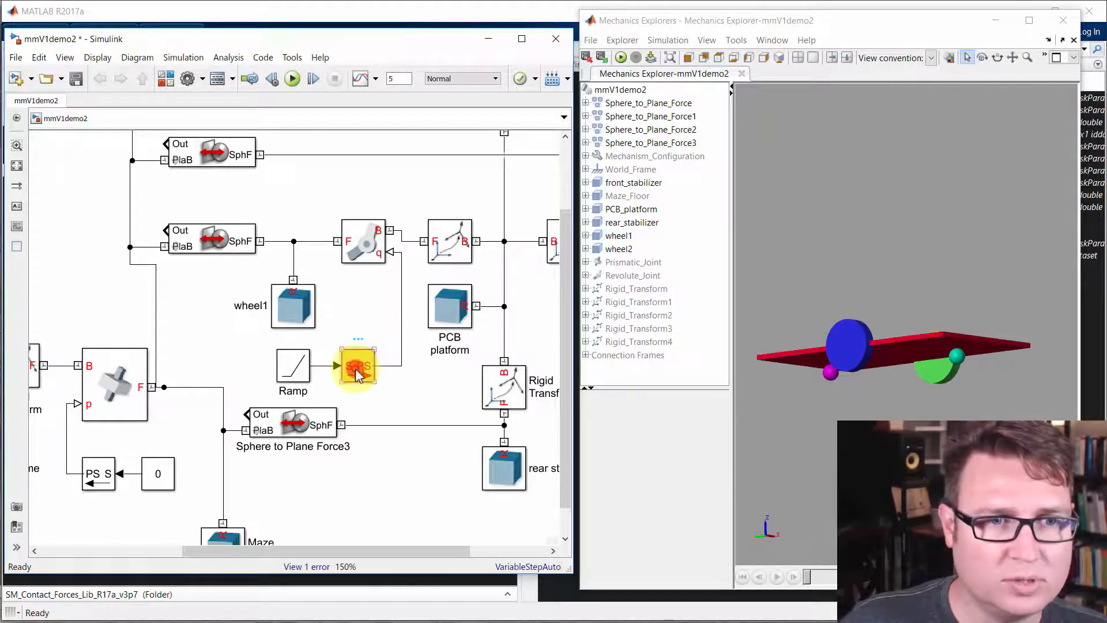
double_click(355, 367)
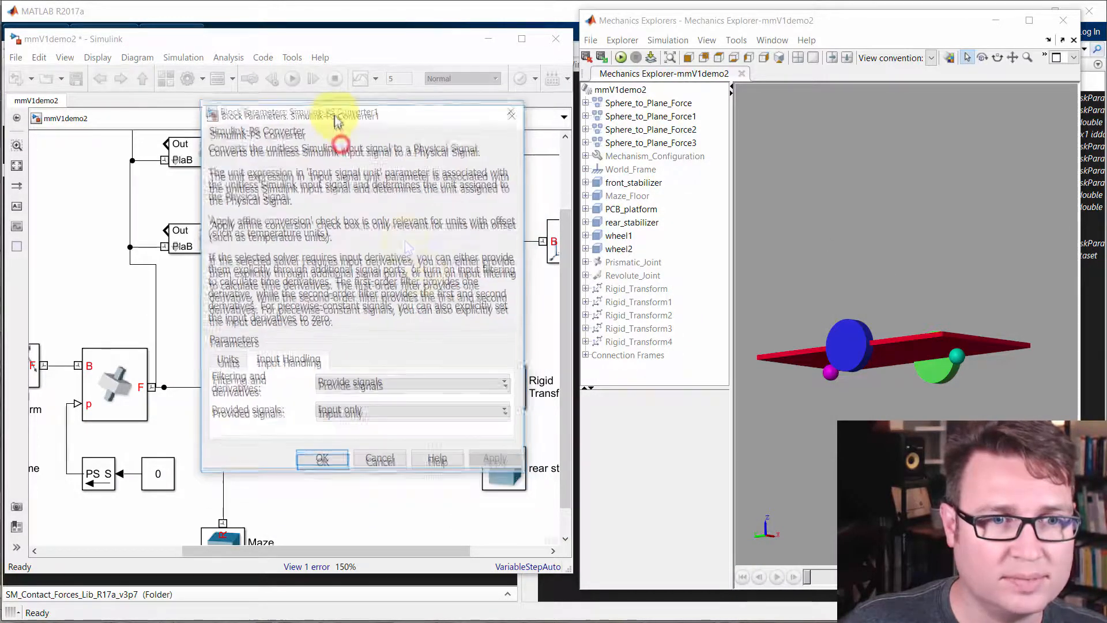
click(503, 381)
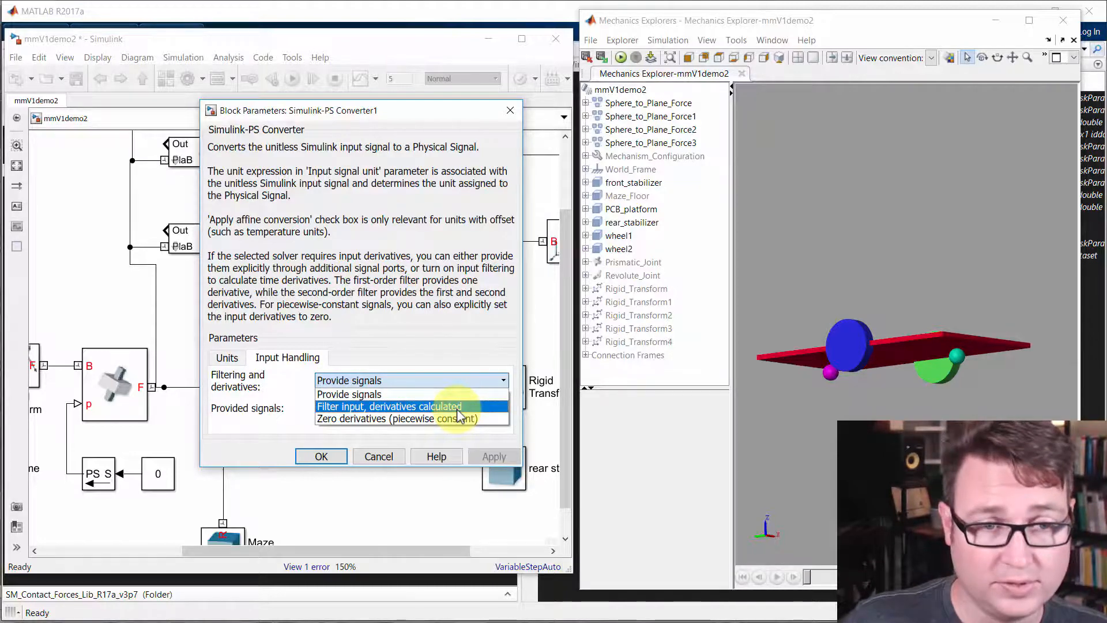
Set the converter to filter its input with second-order filtering and a 0.01 s time constant
click(388, 406)
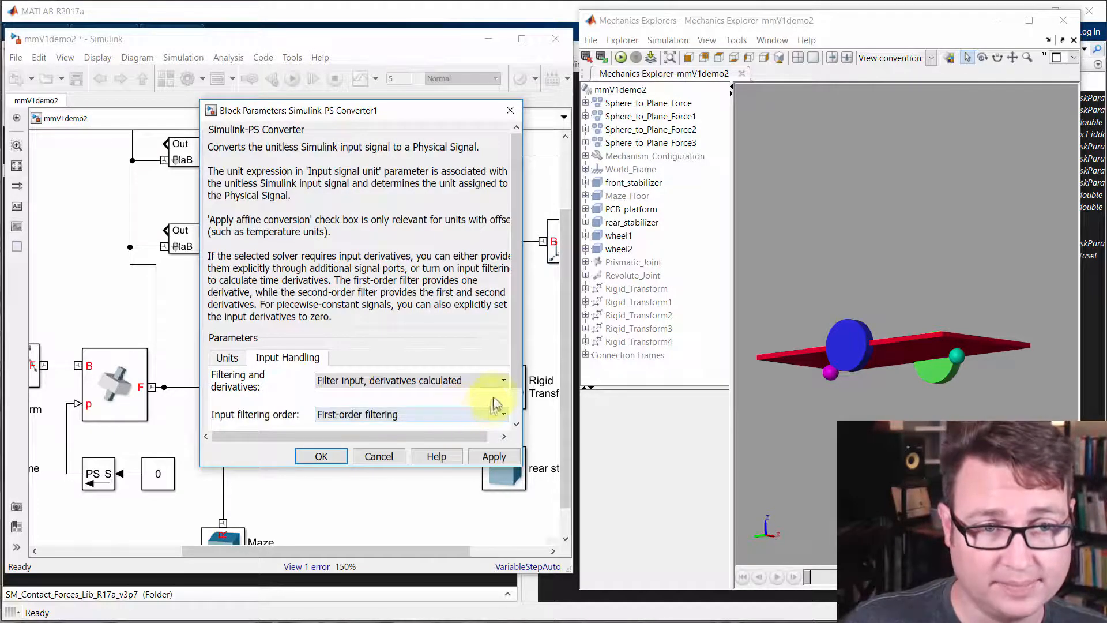
scroll(down, 3)
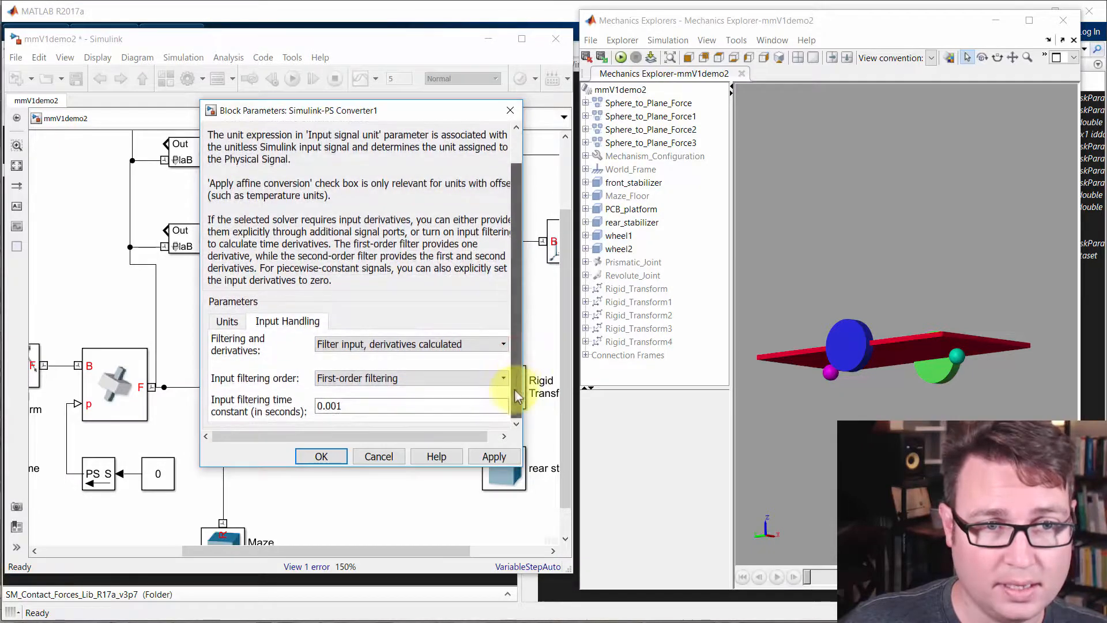
click(502, 379)
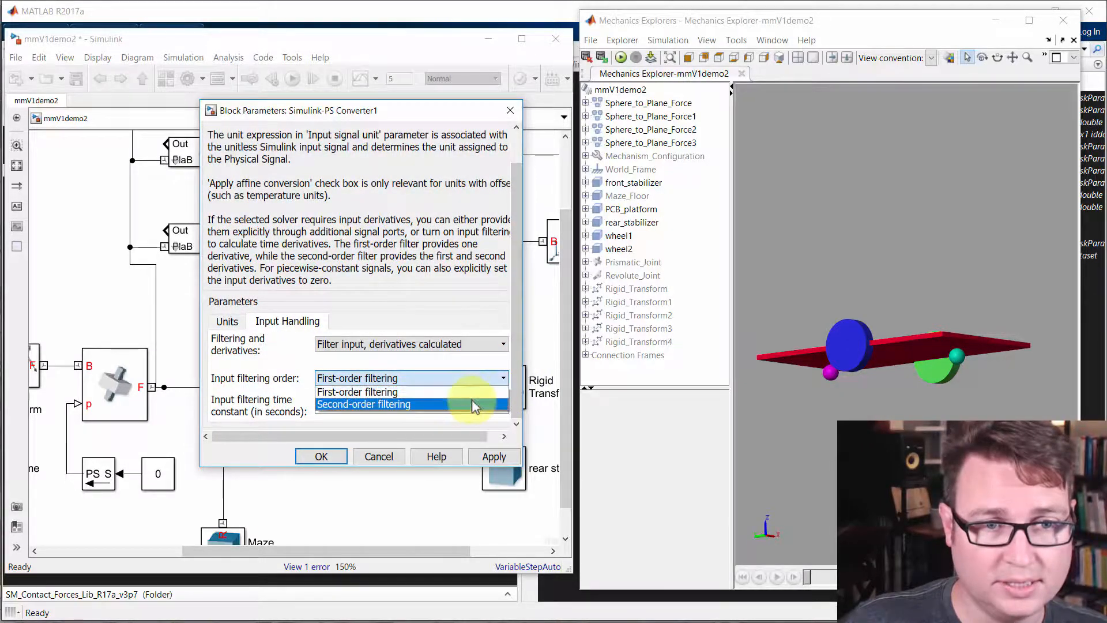
click(364, 404)
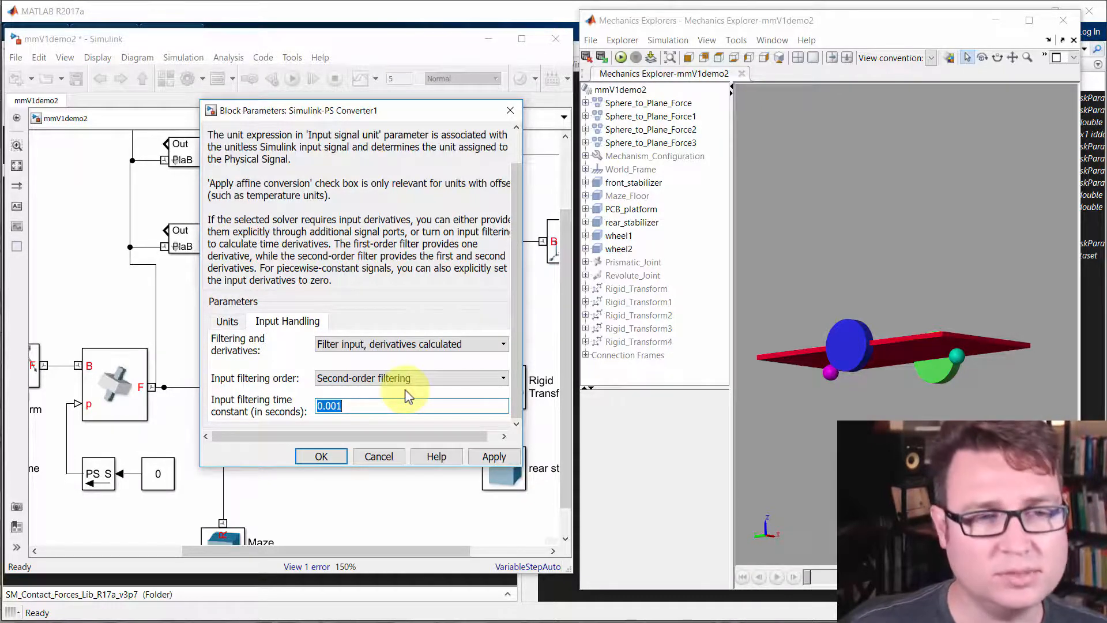
text(0.0)
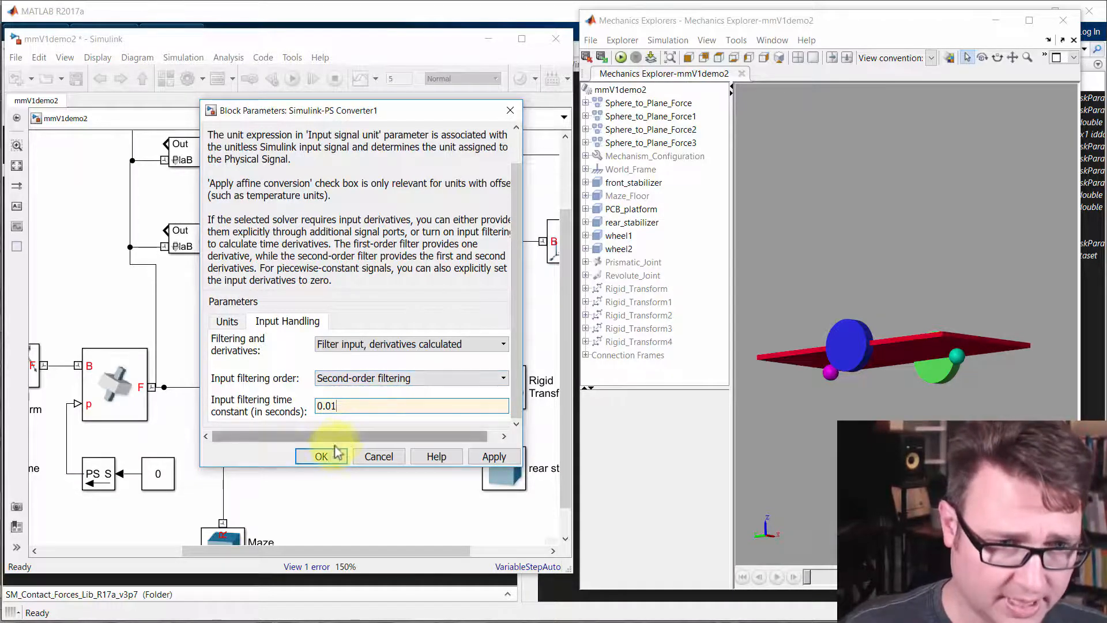
click(322, 457)
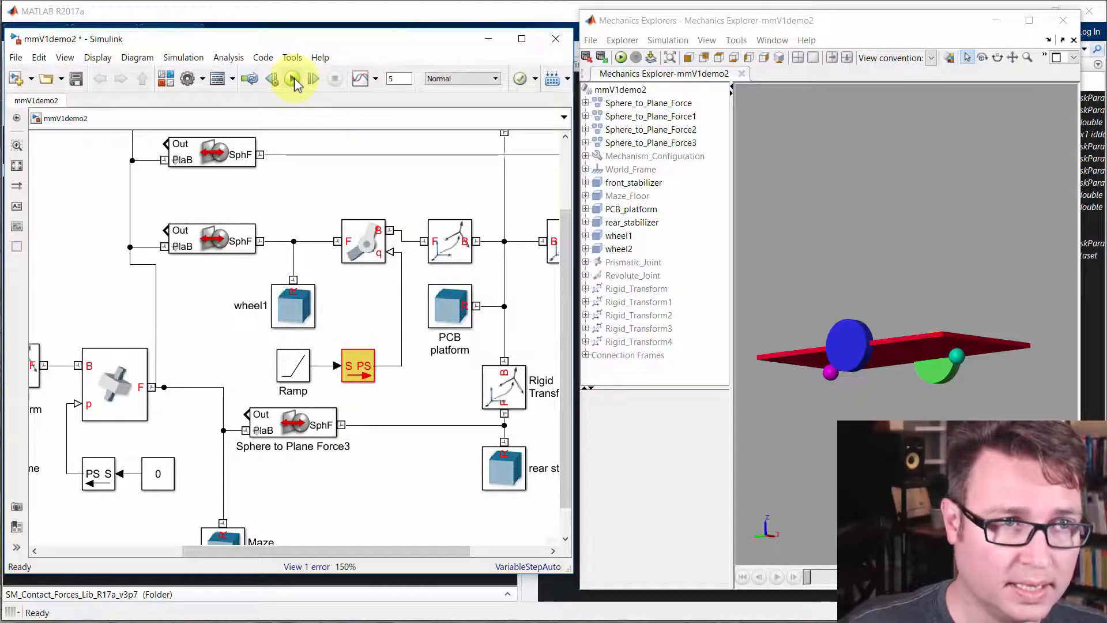
Run the simulation and watch the single wheel rotate beneath the platform in Mechanics Explorer
click(292, 78)
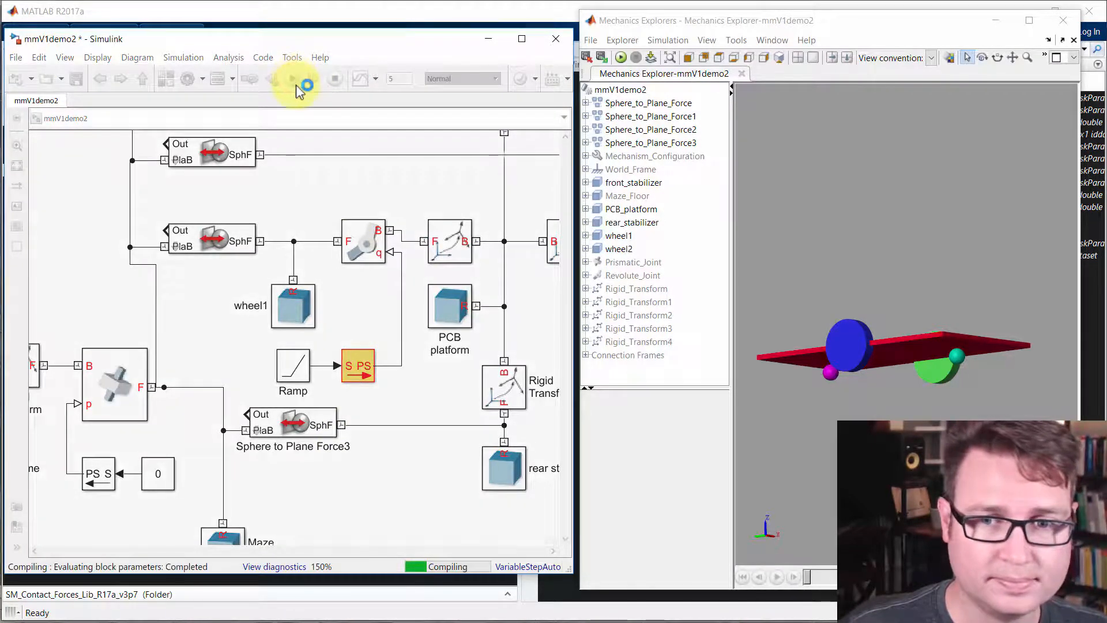
click(292, 78)
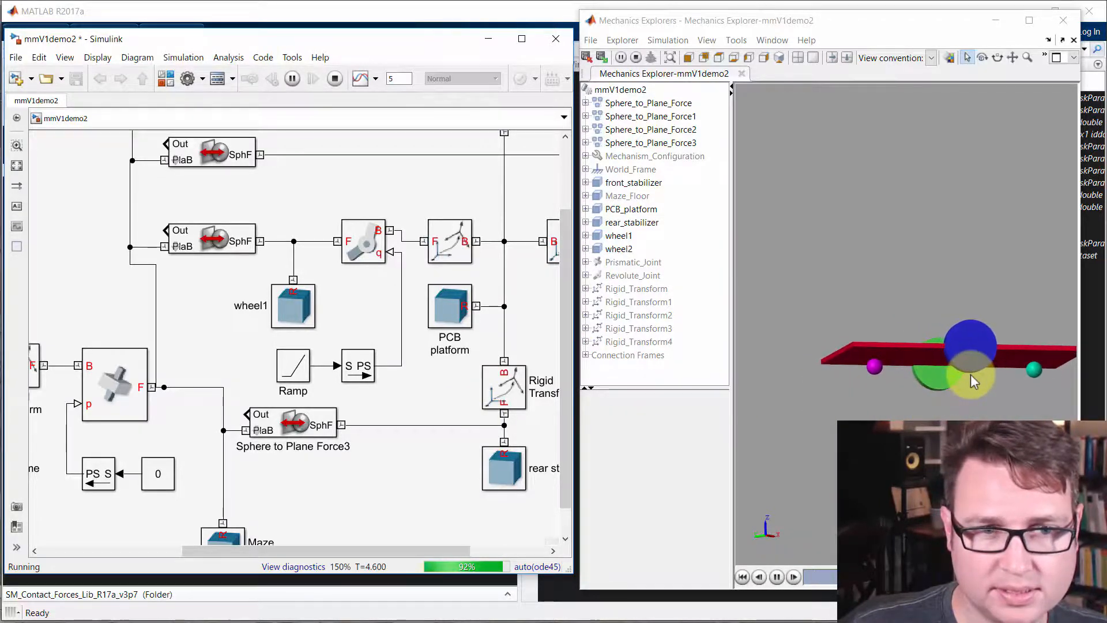
click(334, 79)
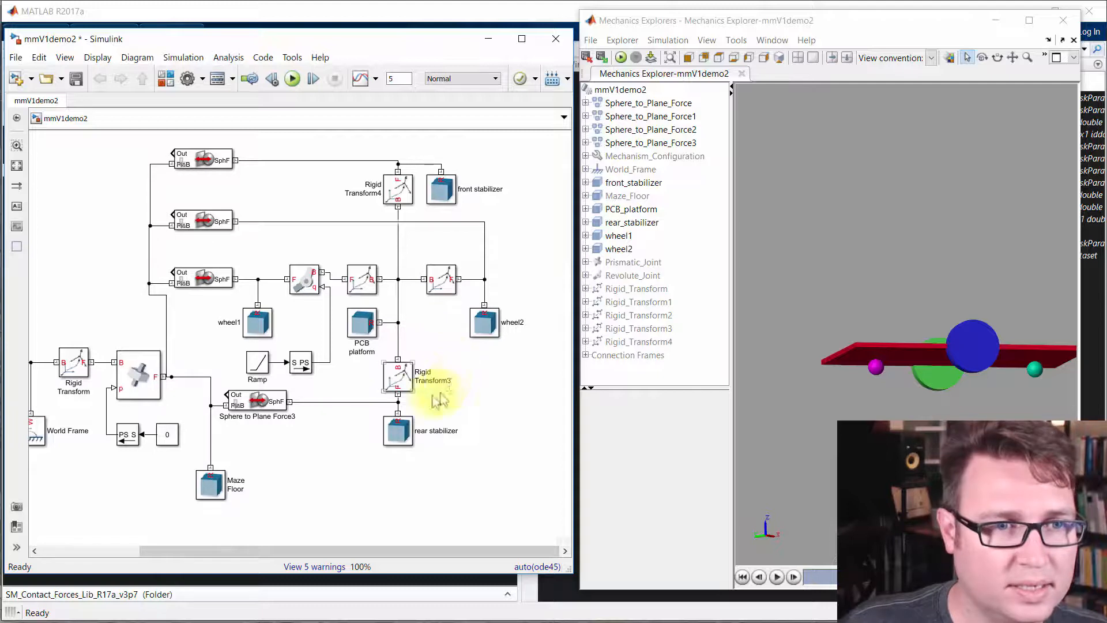
click(256, 322)
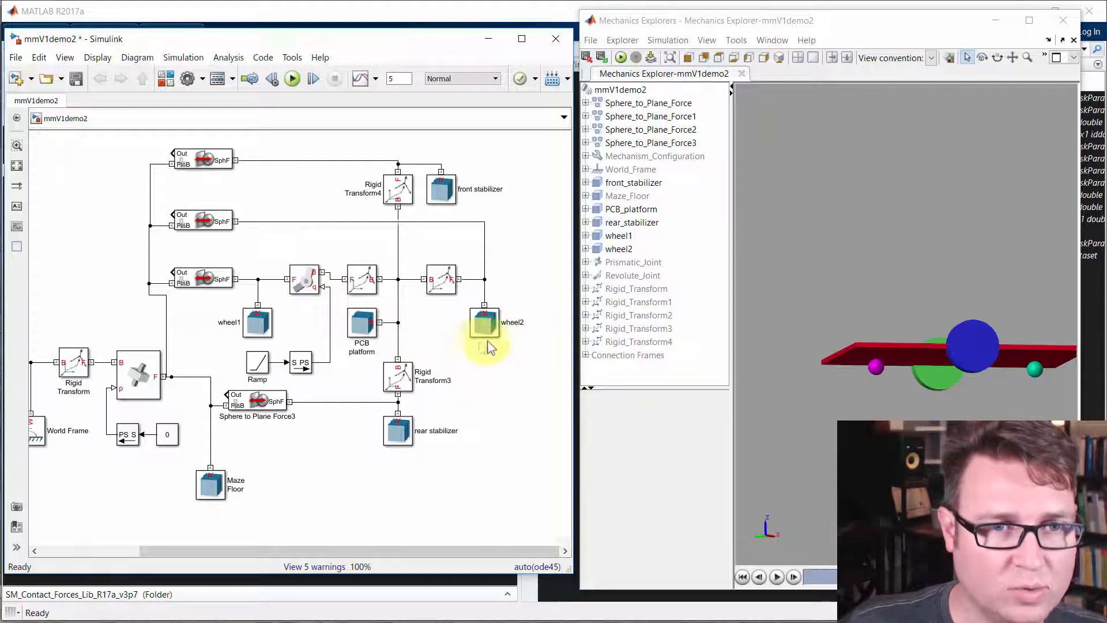
Detach wheel2, insert a flipped Revolute Joint, and place wheel2 under it
drag(483, 322, 509, 340)
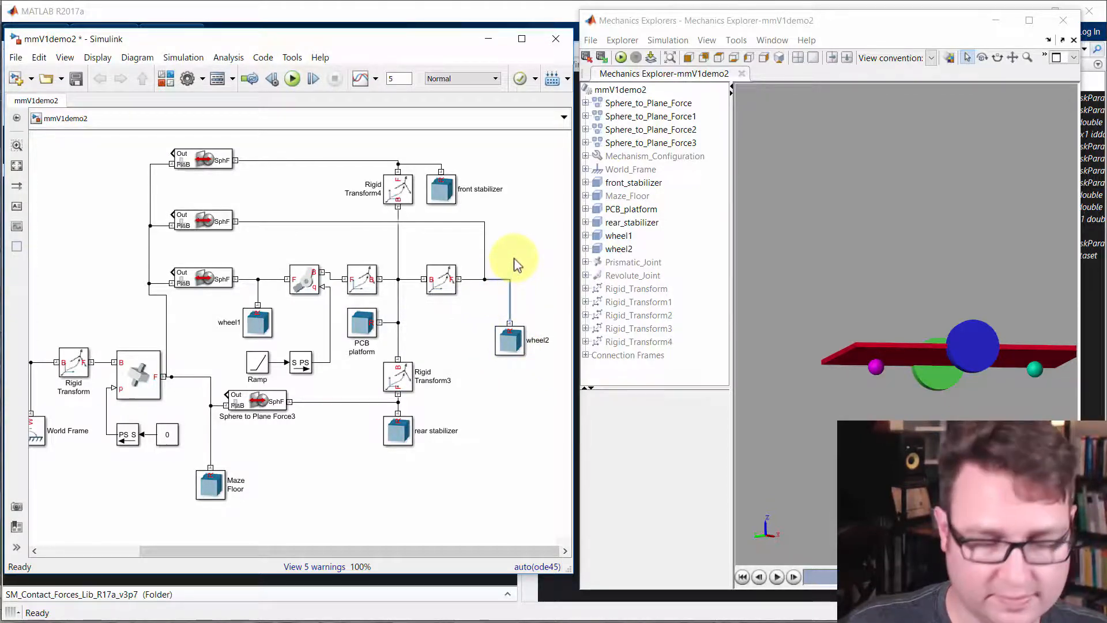
key(Delete)
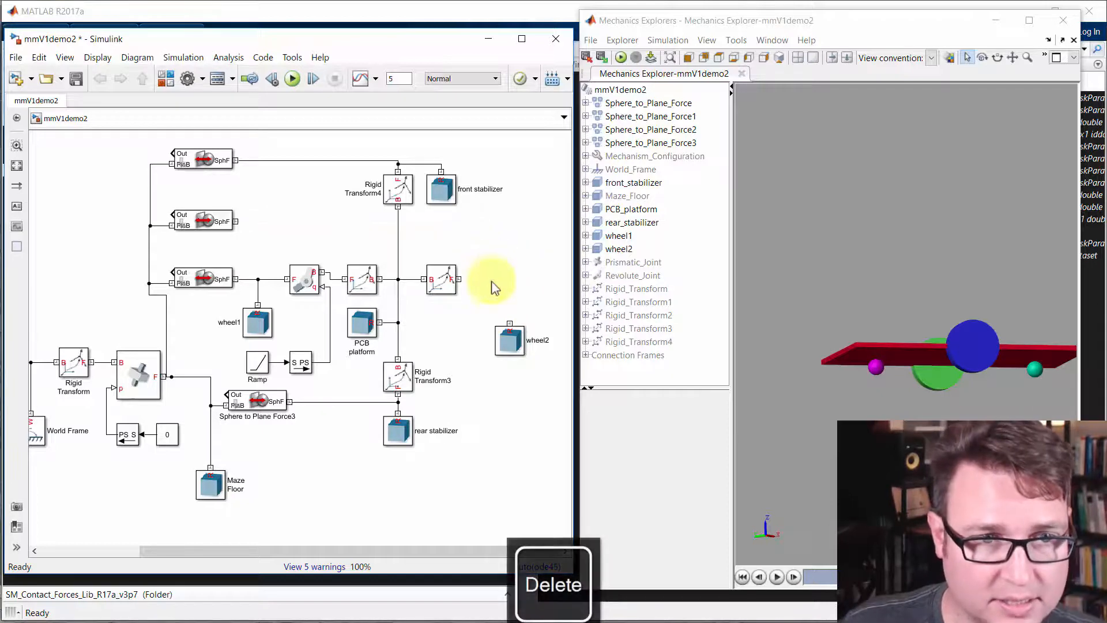
click(307, 279)
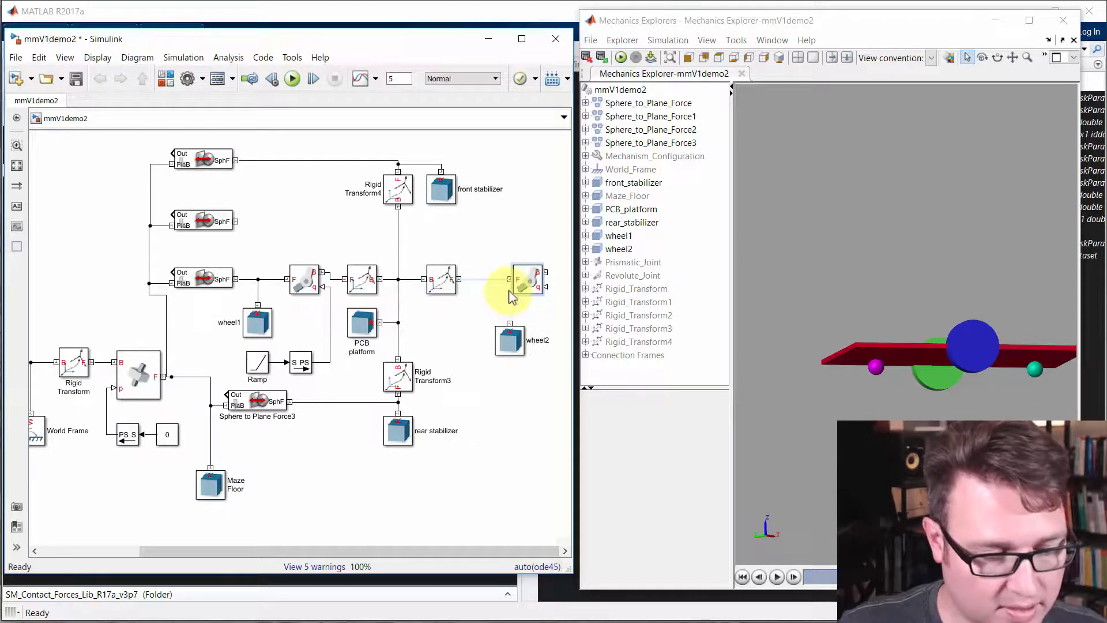
click(523, 281)
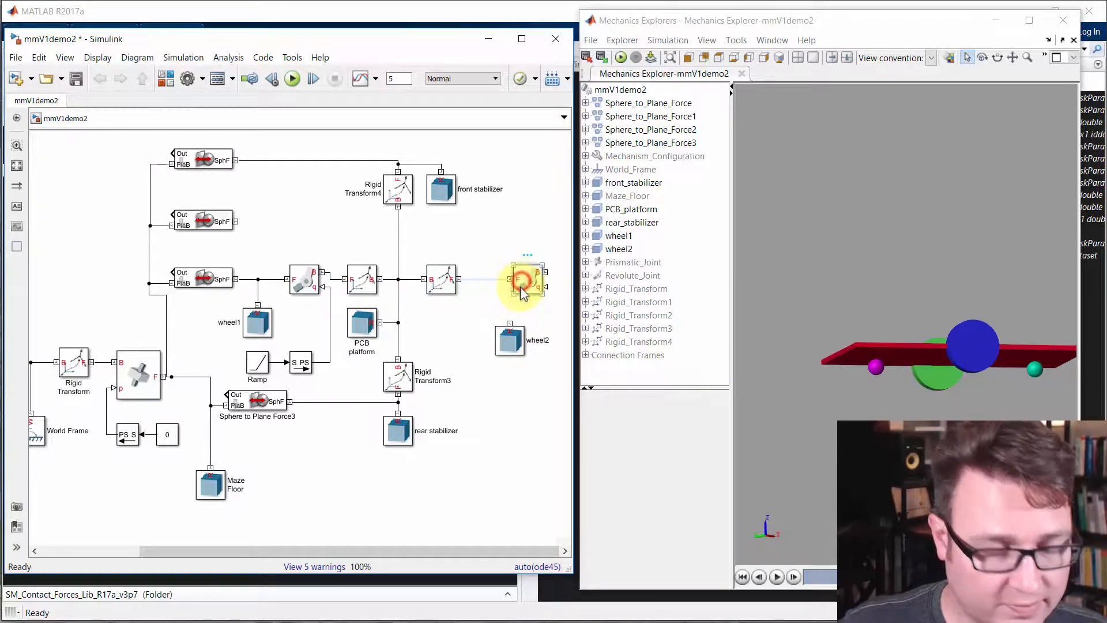
key(ctrl+r)
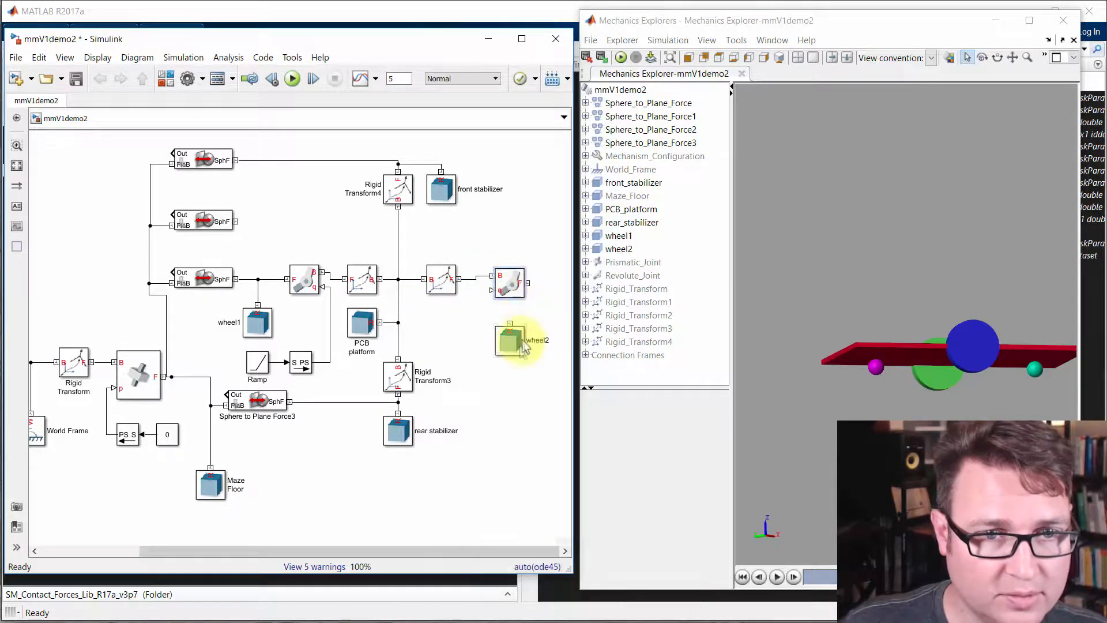
drag(508, 339, 536, 339)
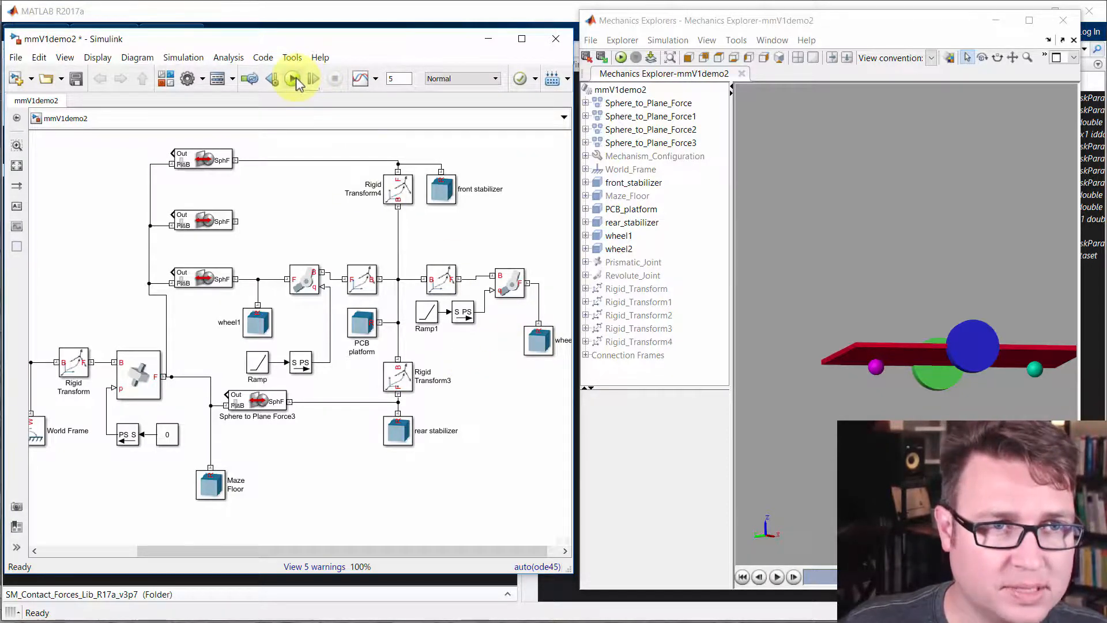
Run the two-wheeled model, then wire Sphere to Plane Force2 to wheel2's frame port
click(292, 78)
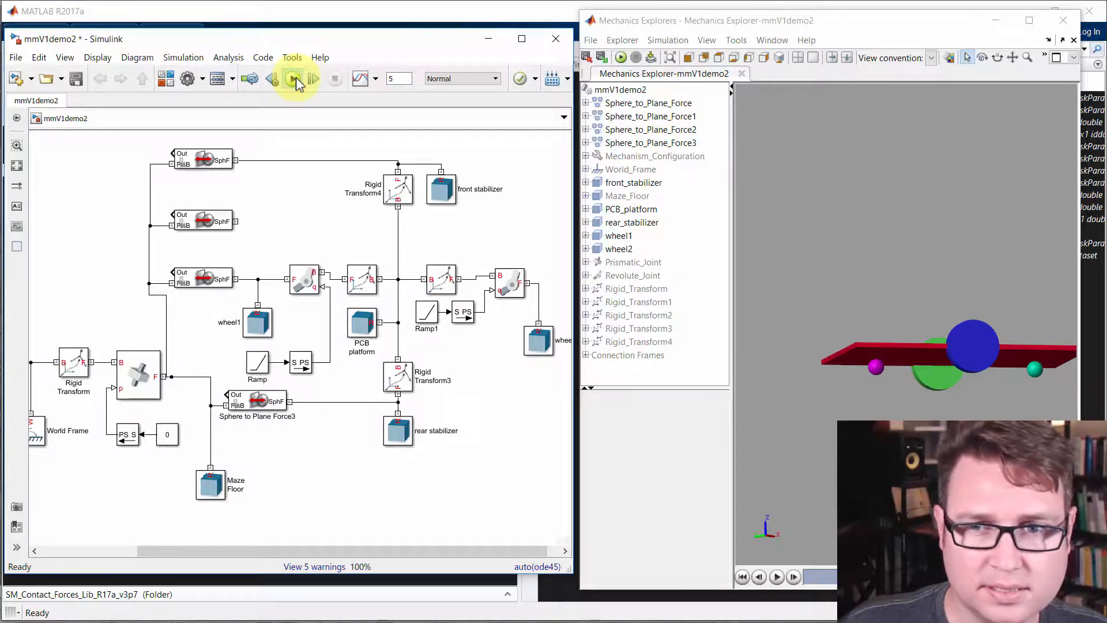
click(291, 78)
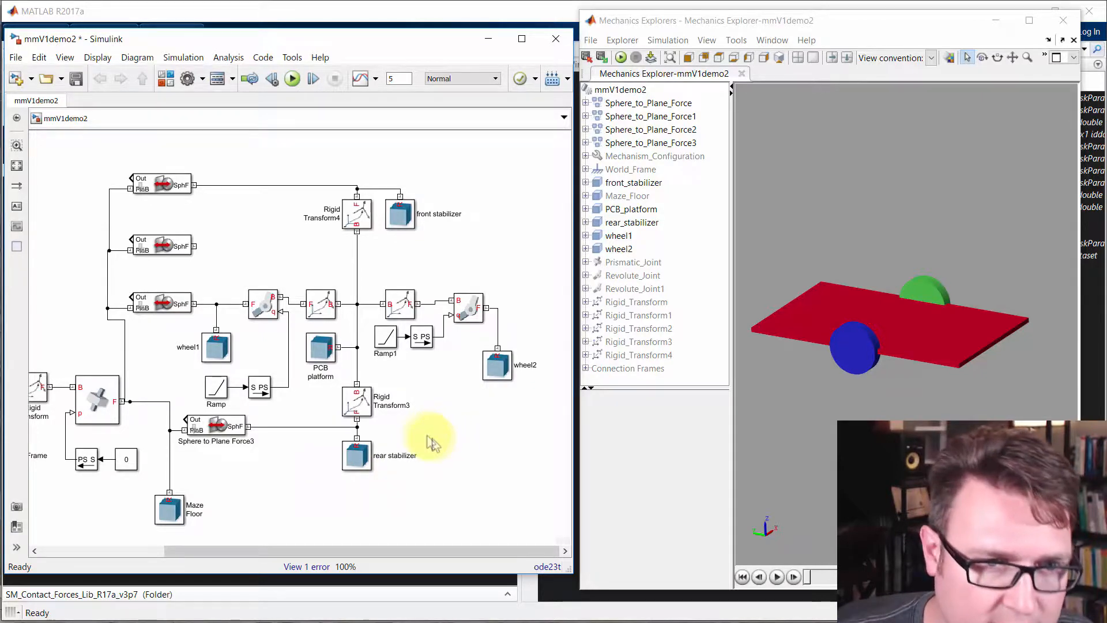
click(321, 349)
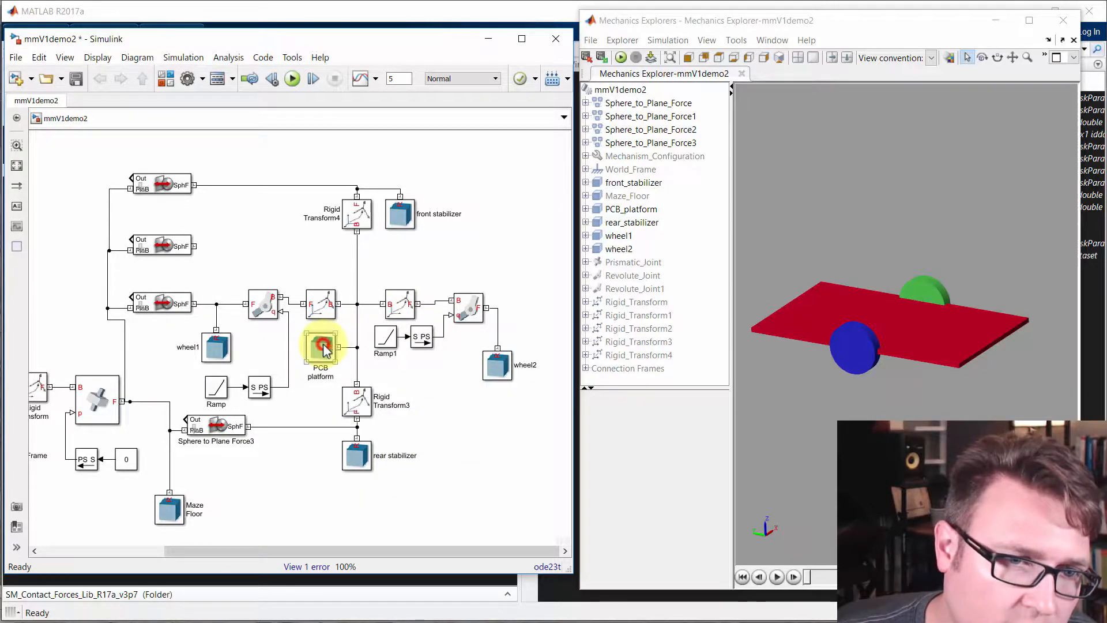
mouse_move(450, 407)
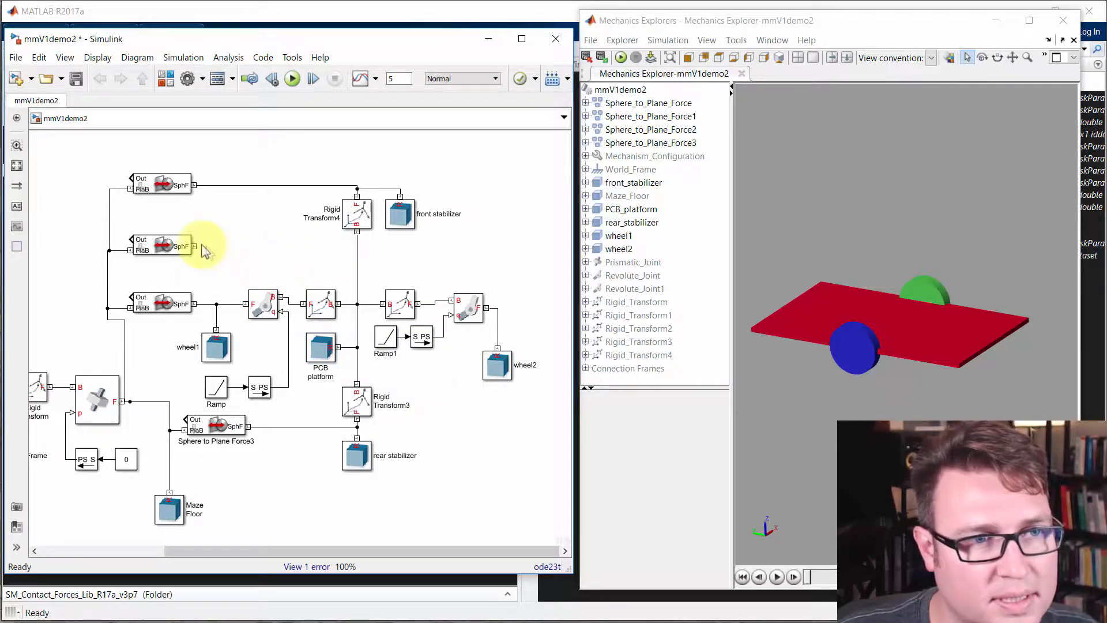
drag(198, 246, 480, 309)
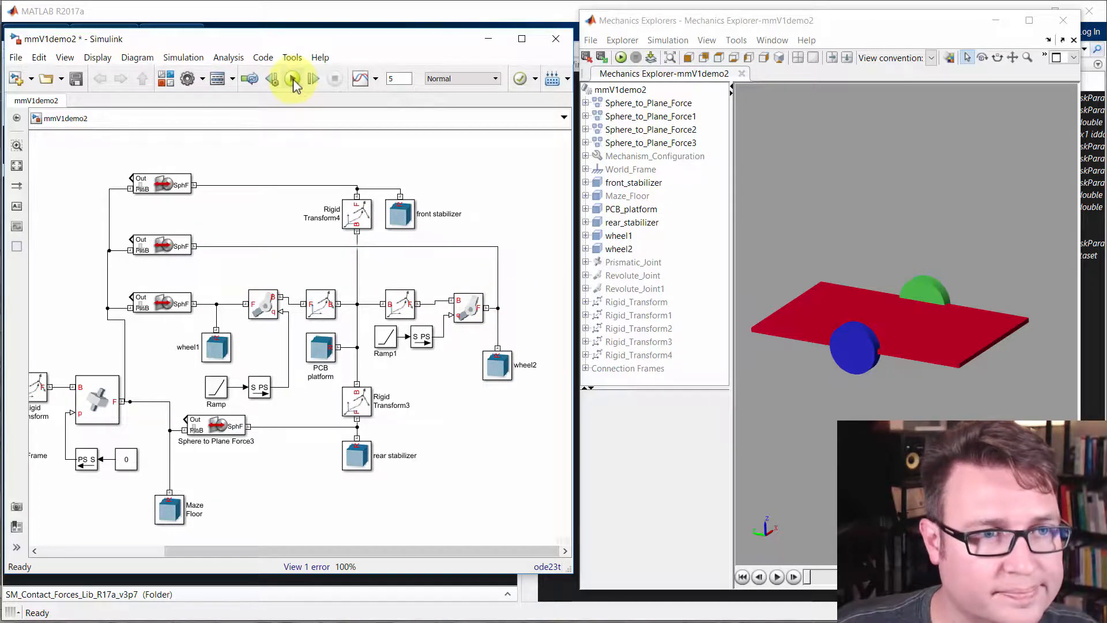
Run the simulation so both wheels drive the platform in Mechanics Explorer
click(292, 78)
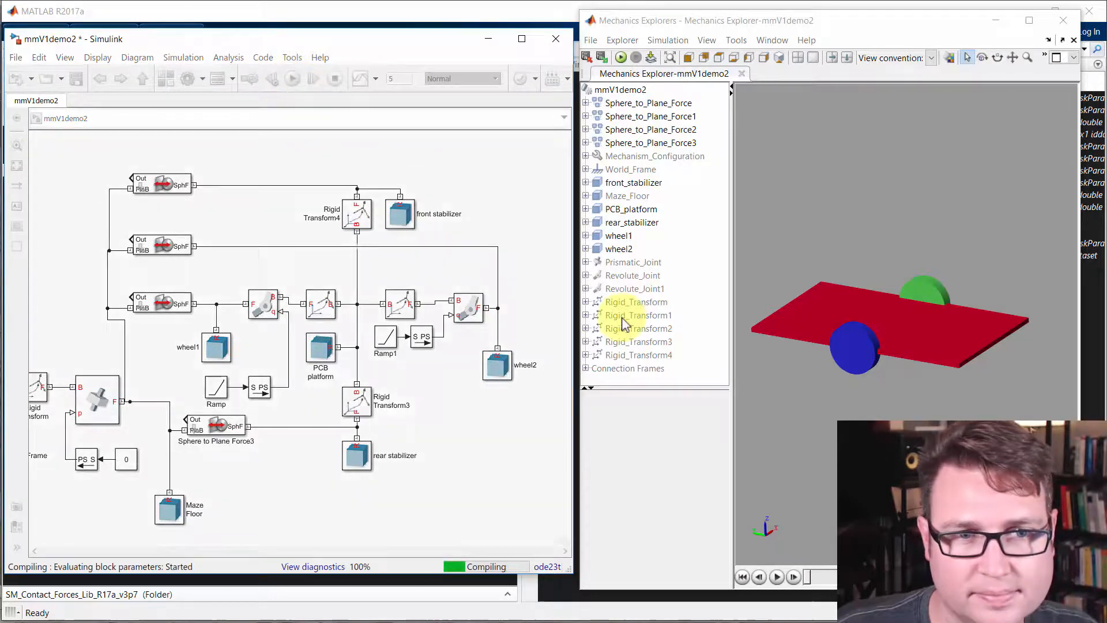
click(292, 78)
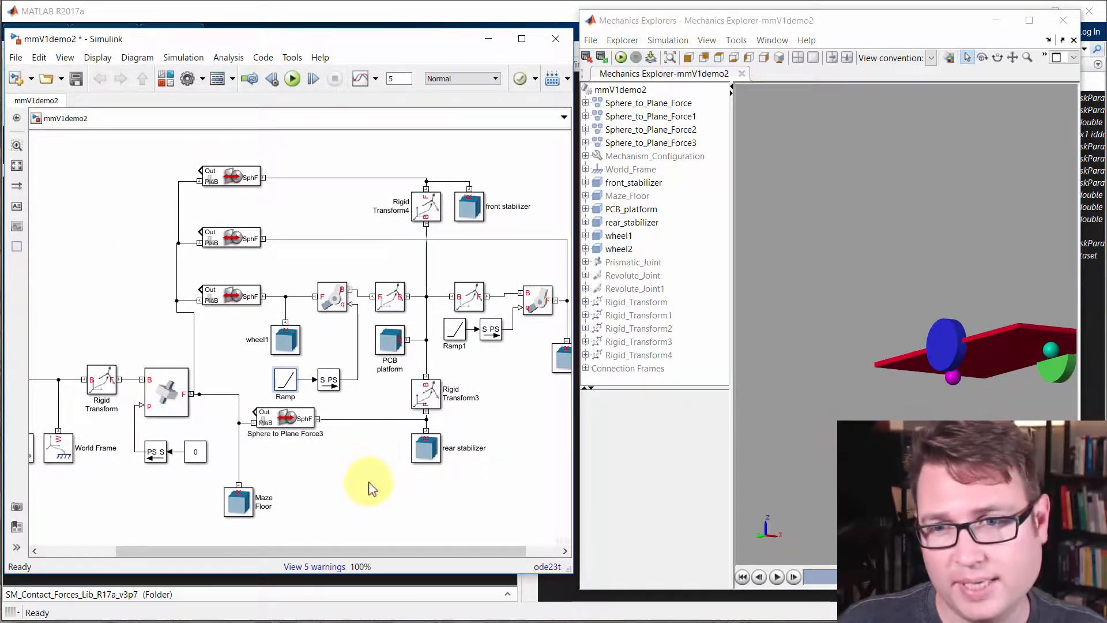
mouse_move(473, 422)
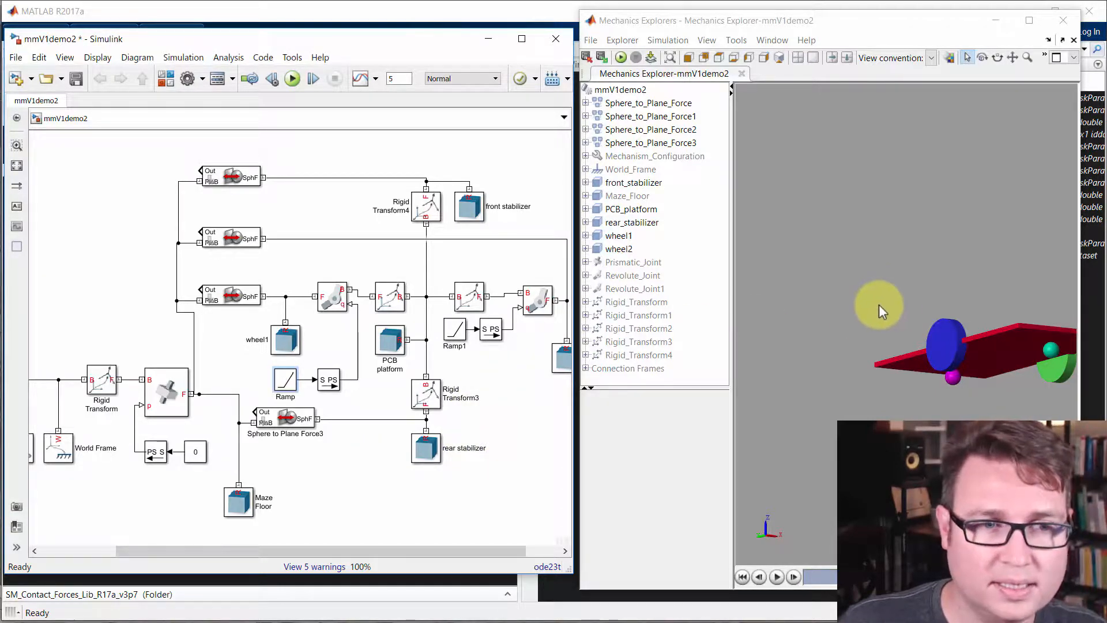
mouse_move(898, 305)
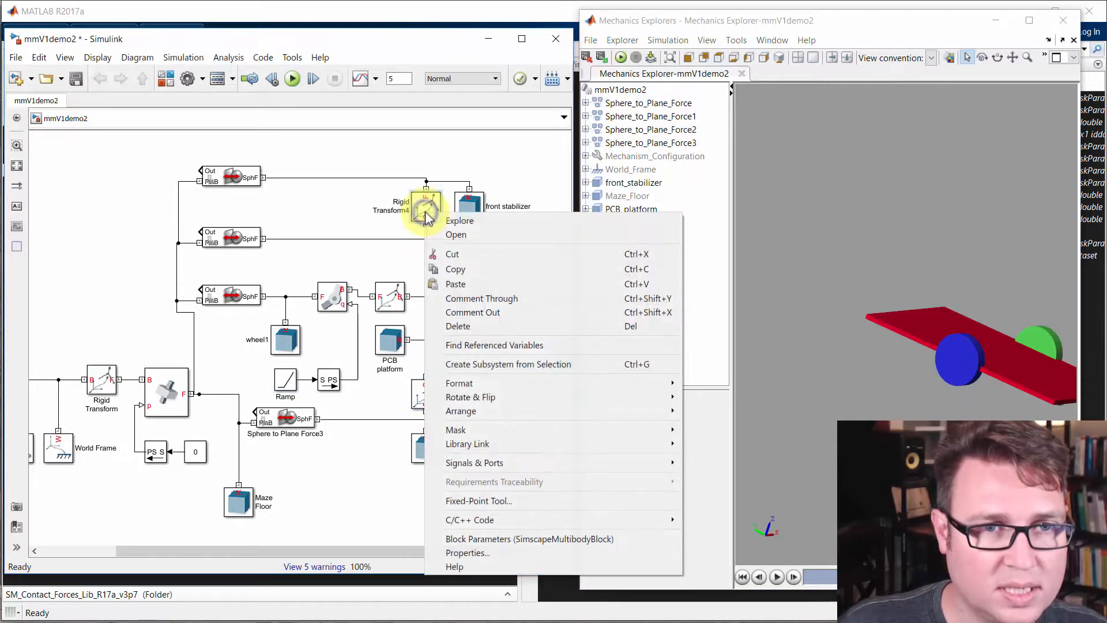
mouse_move(459, 383)
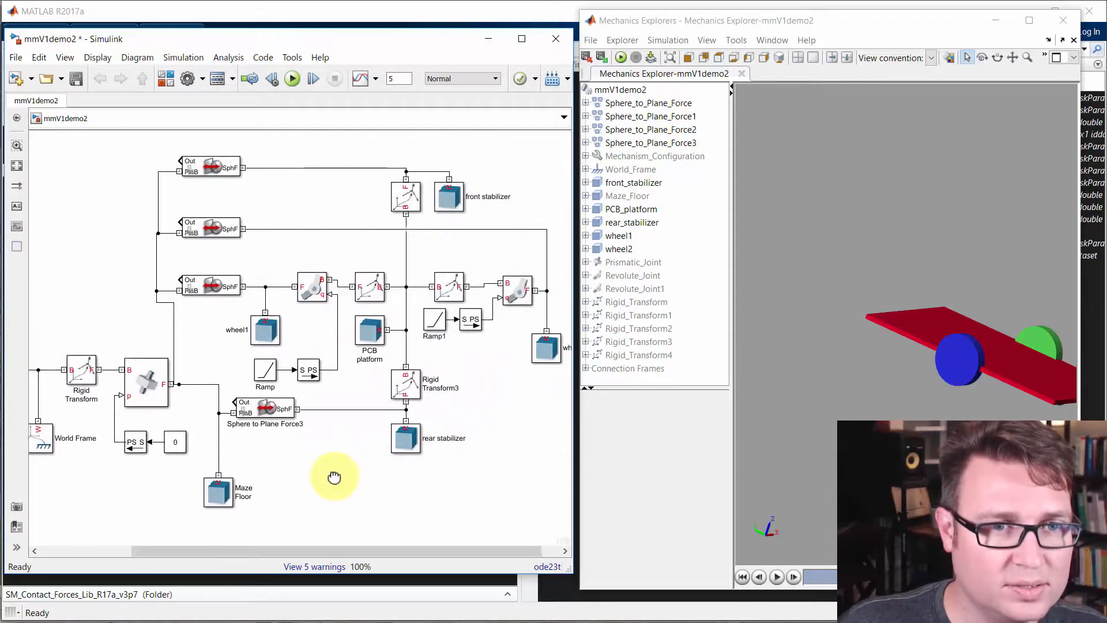
mouse_move(385, 436)
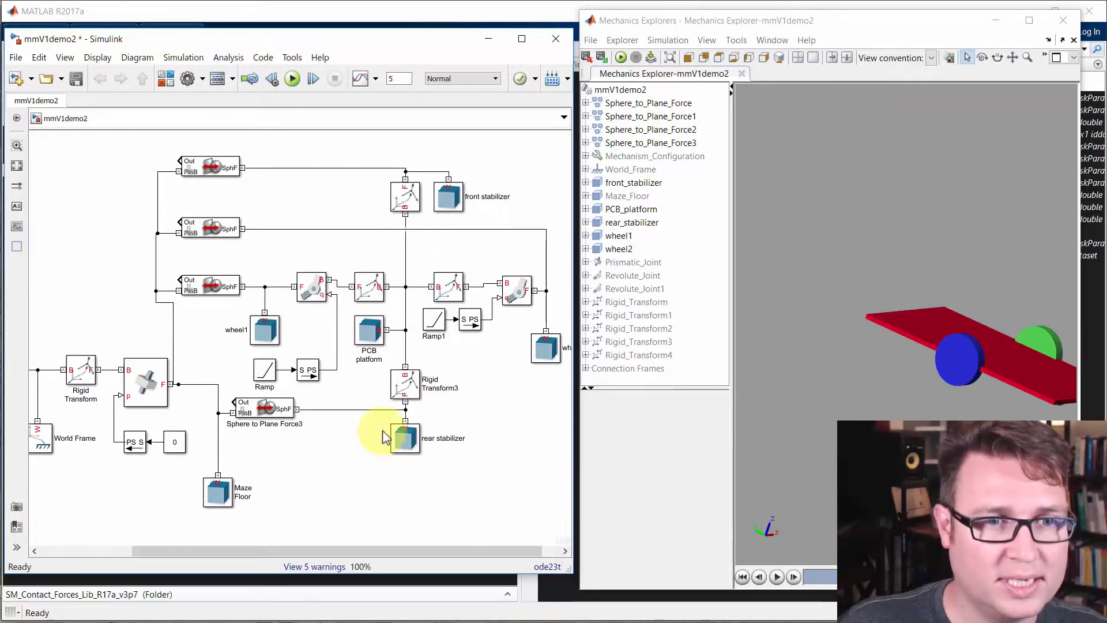